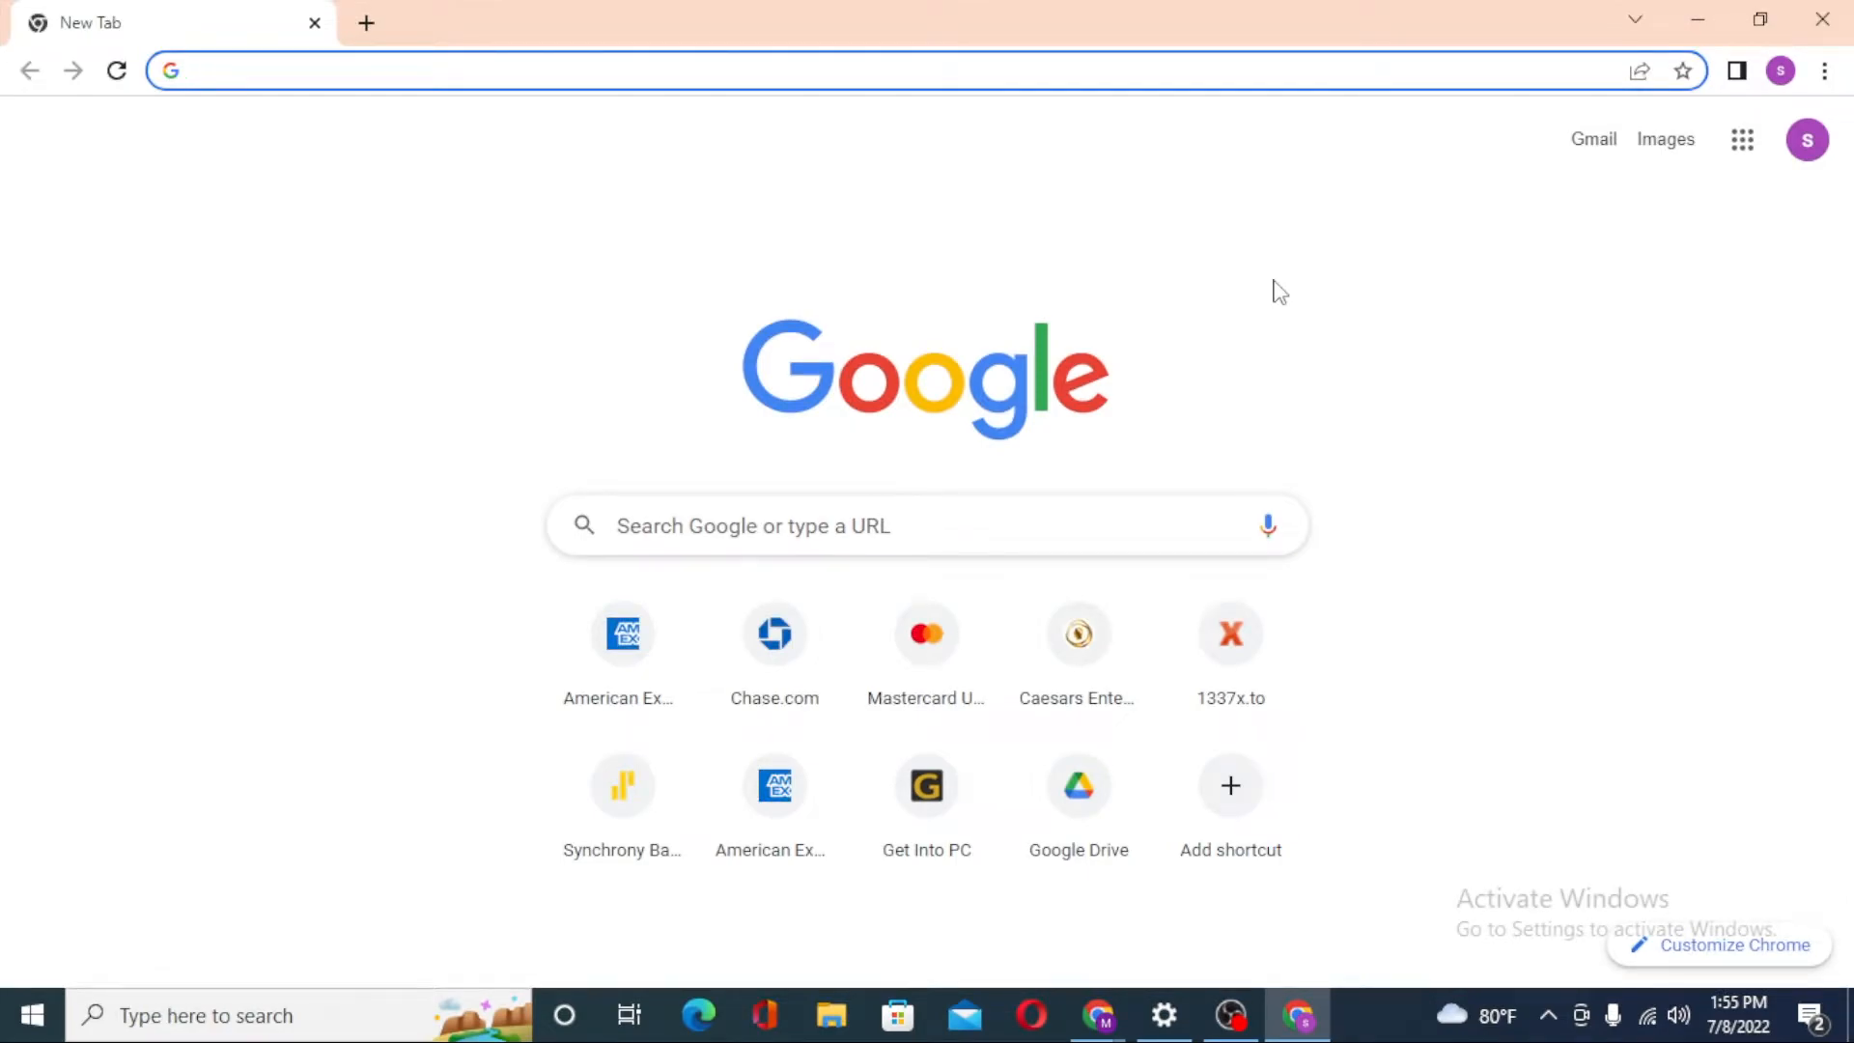
mouse_move(1200, 269)
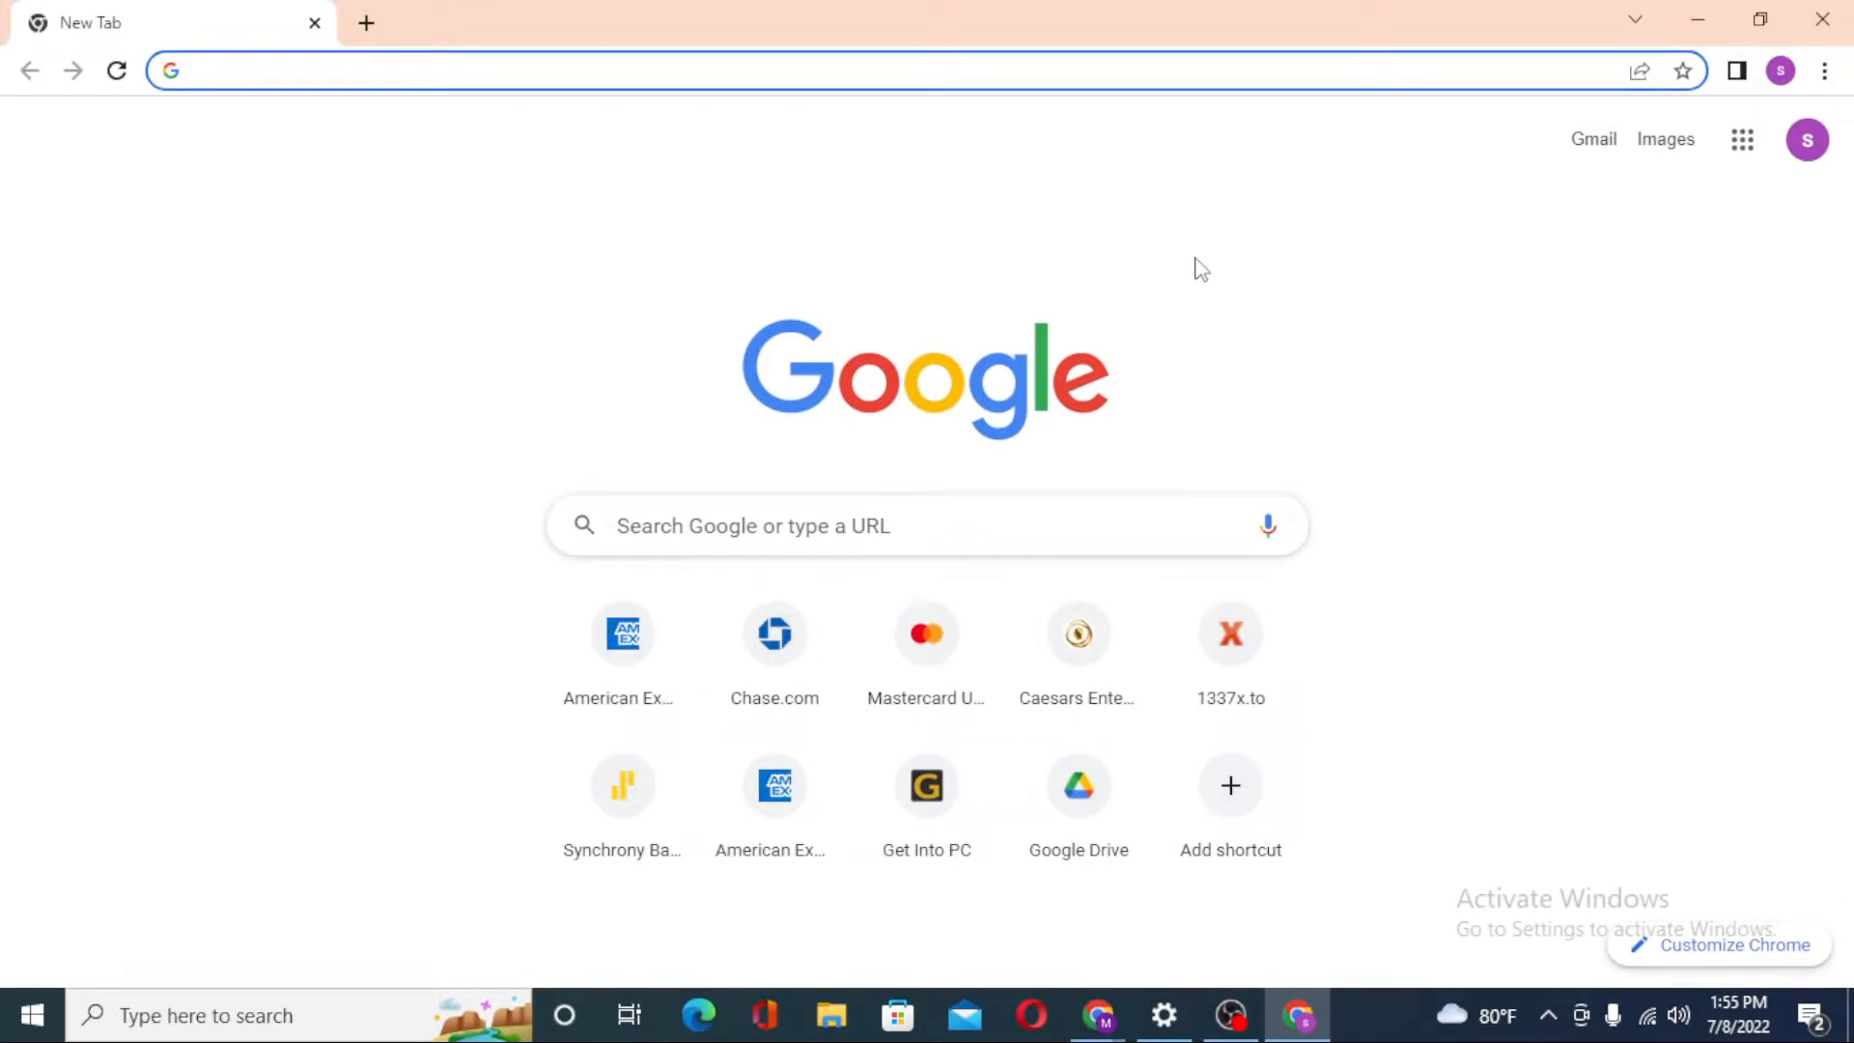
Load zerodha.com in the first tab, then search 'zerodha login' in a new tab.
text(z)
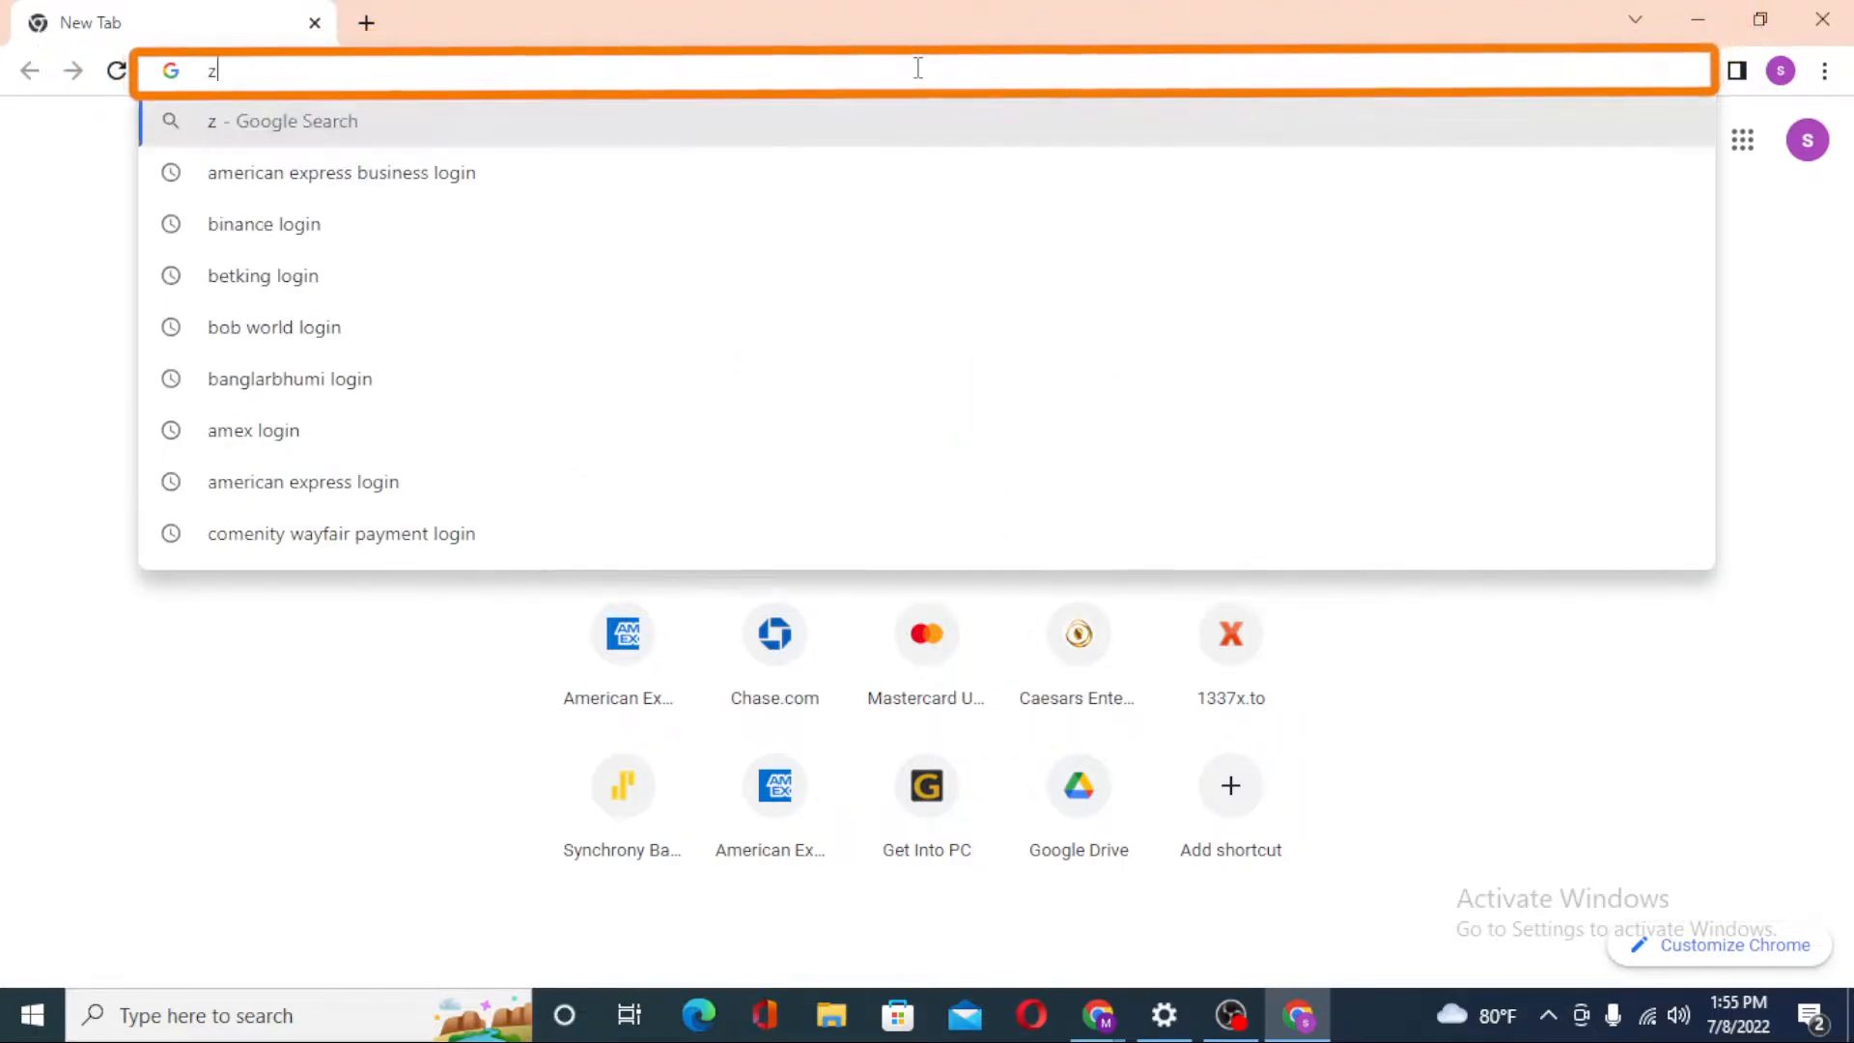
text(erodha.com)
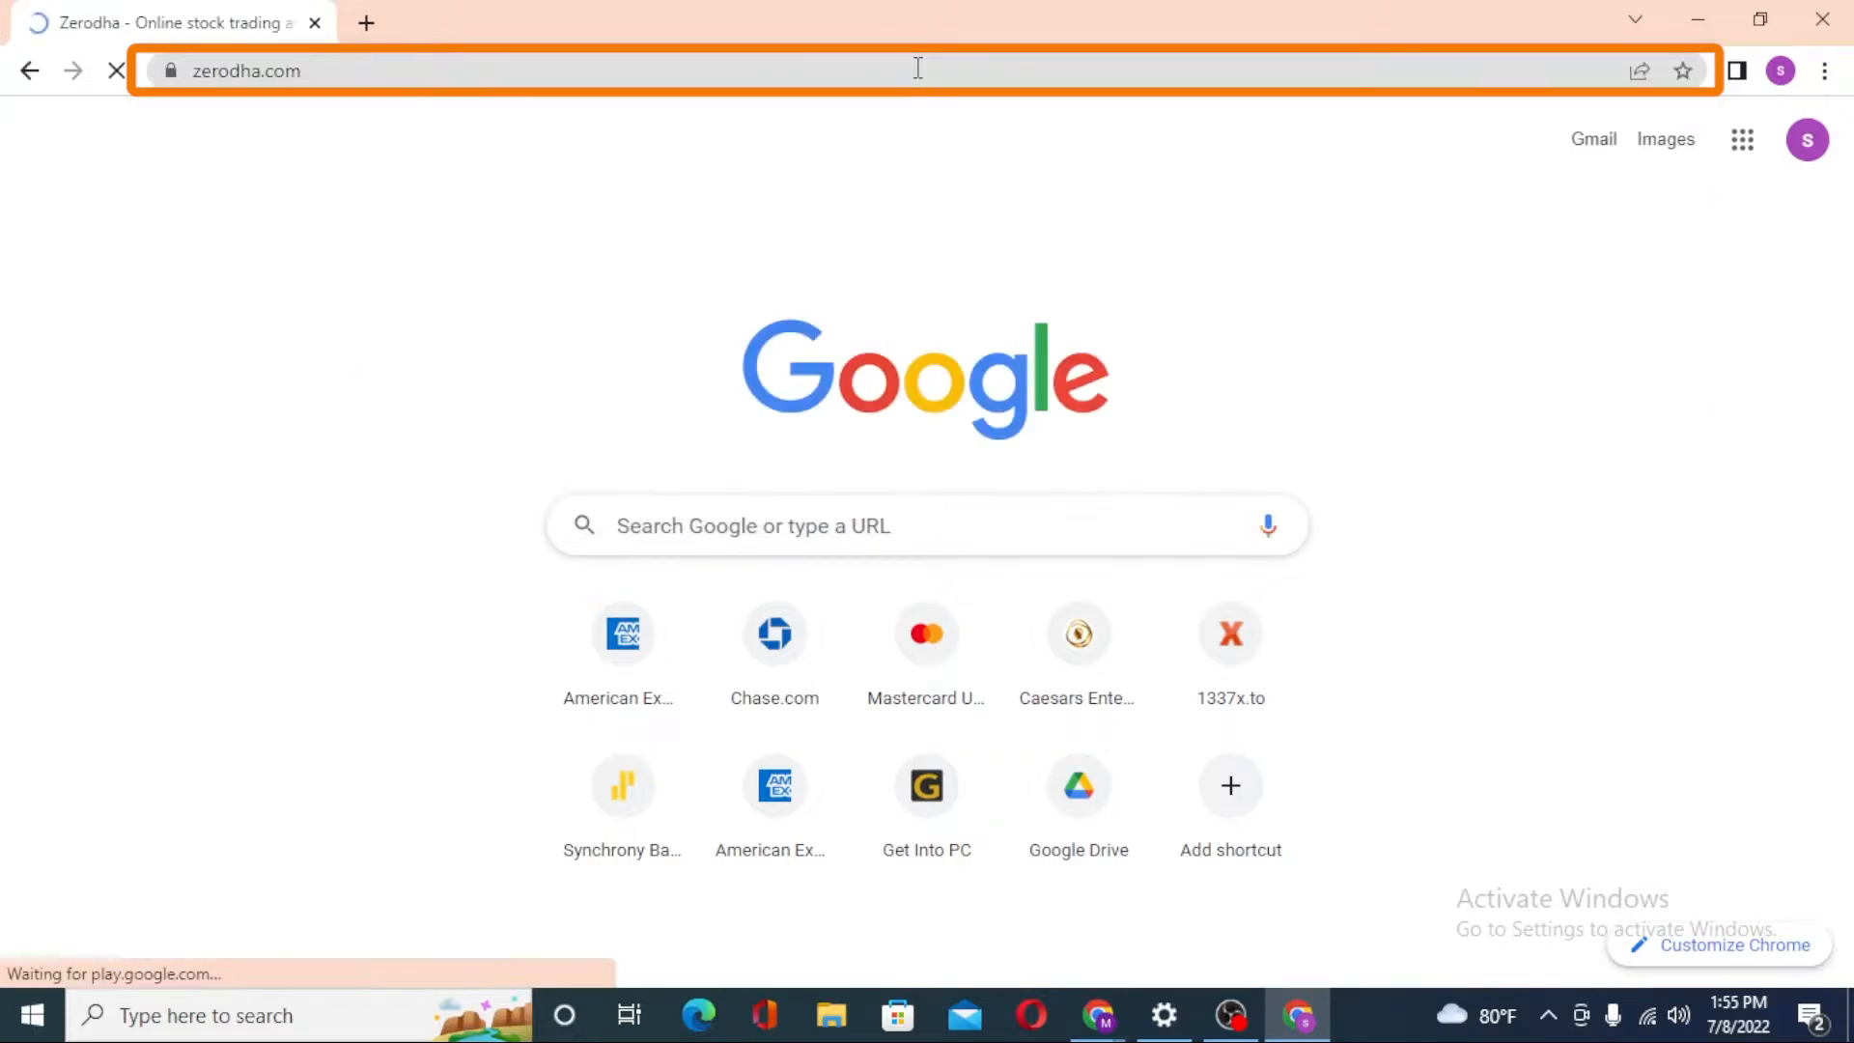
text(zore)
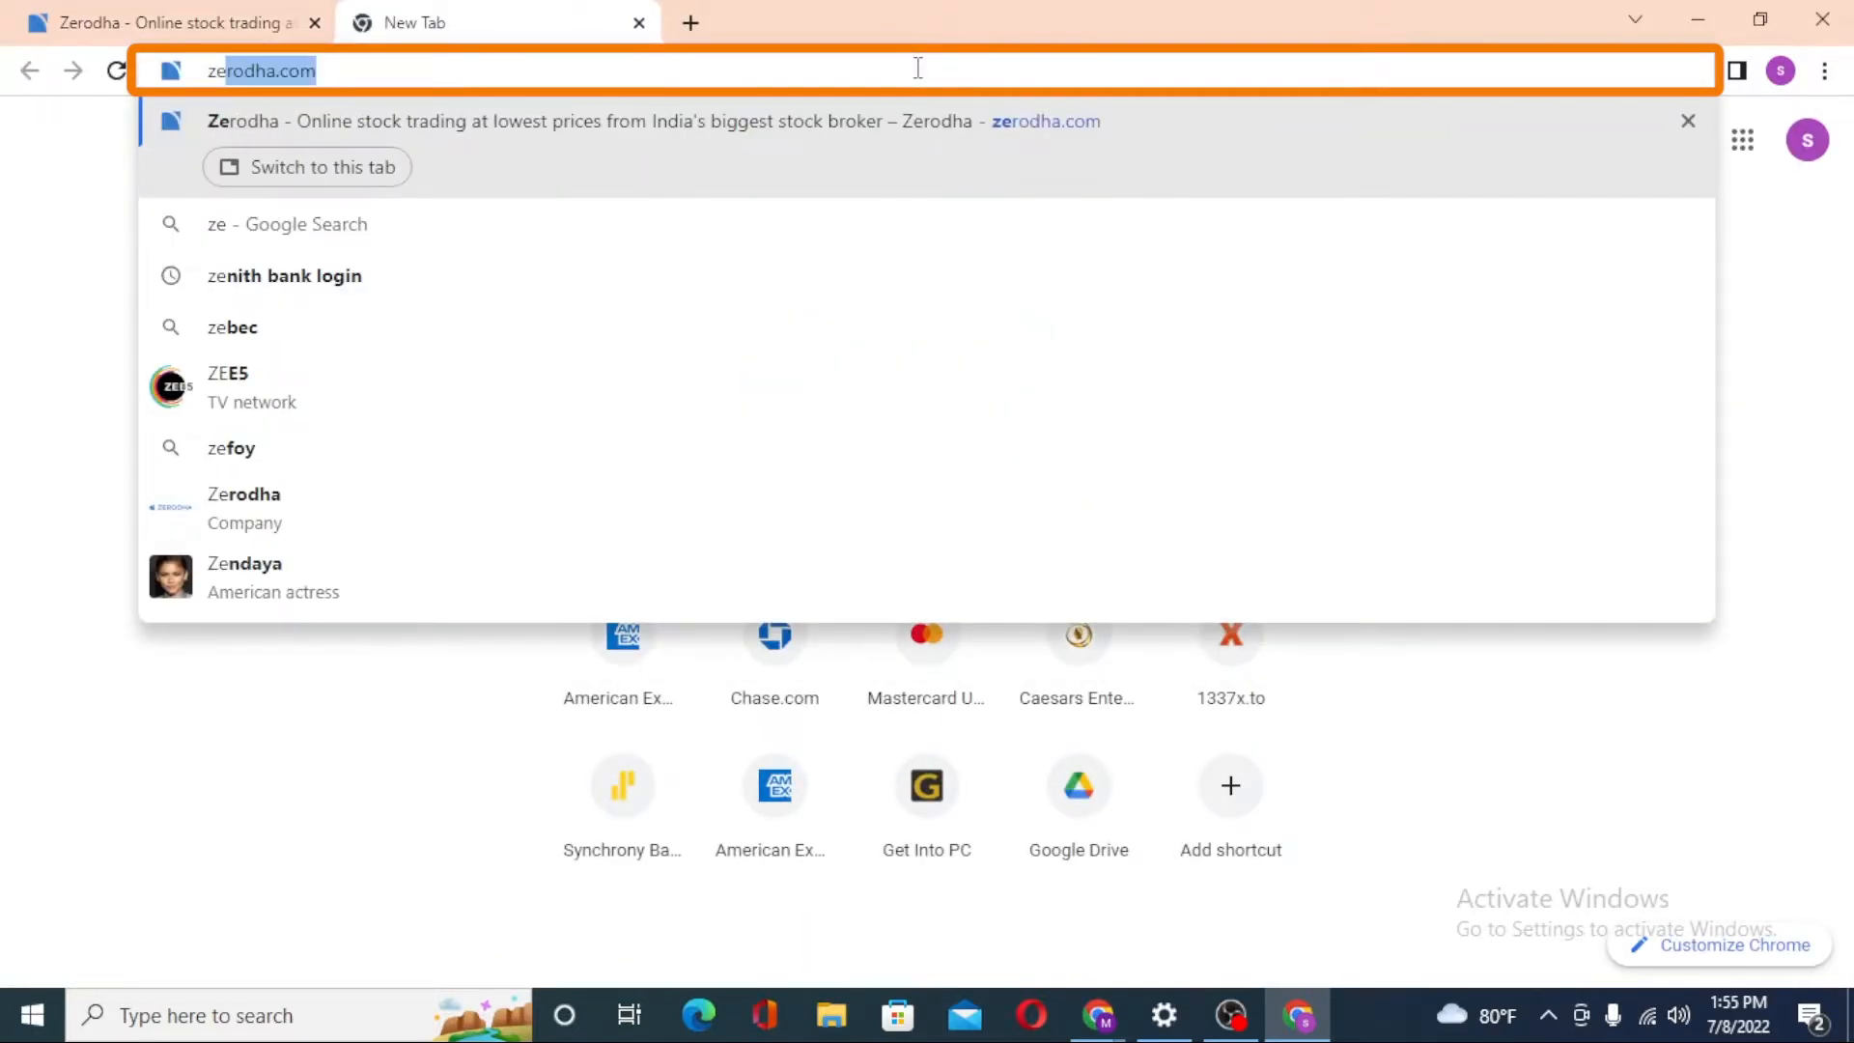
text(r)
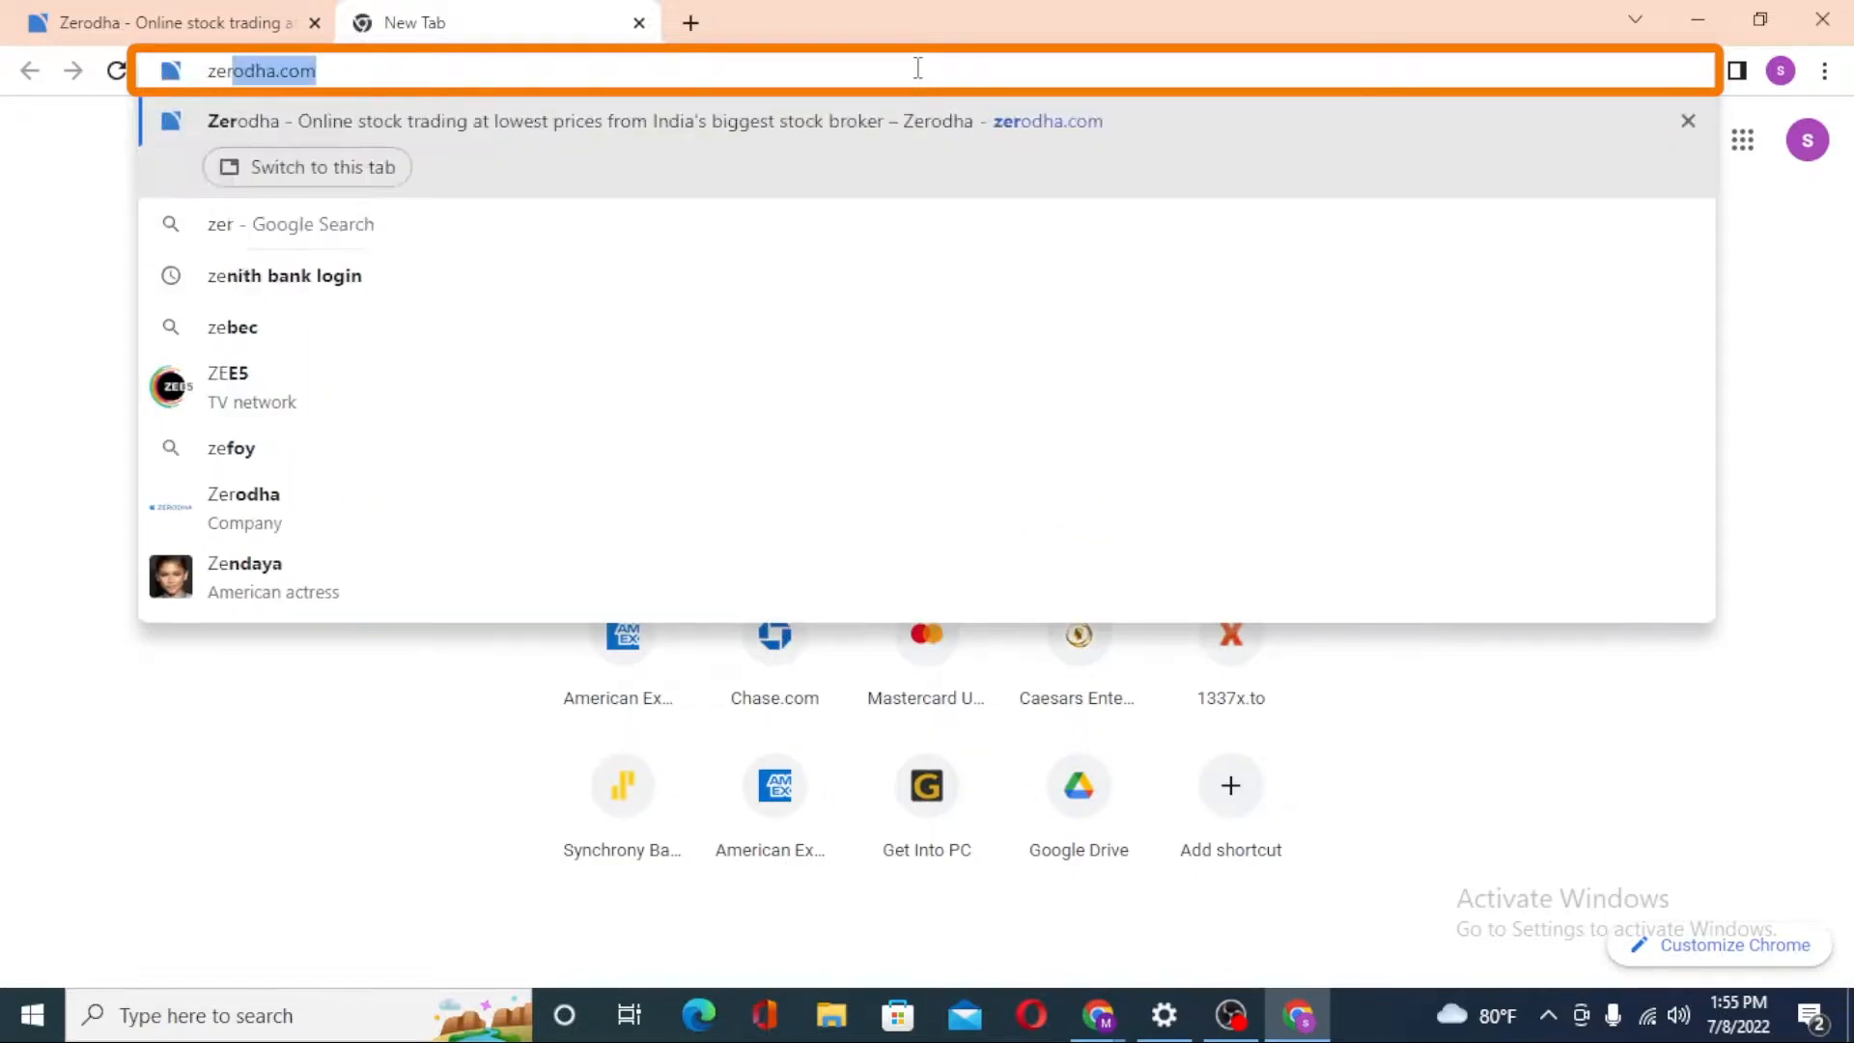
text(zerodha login)
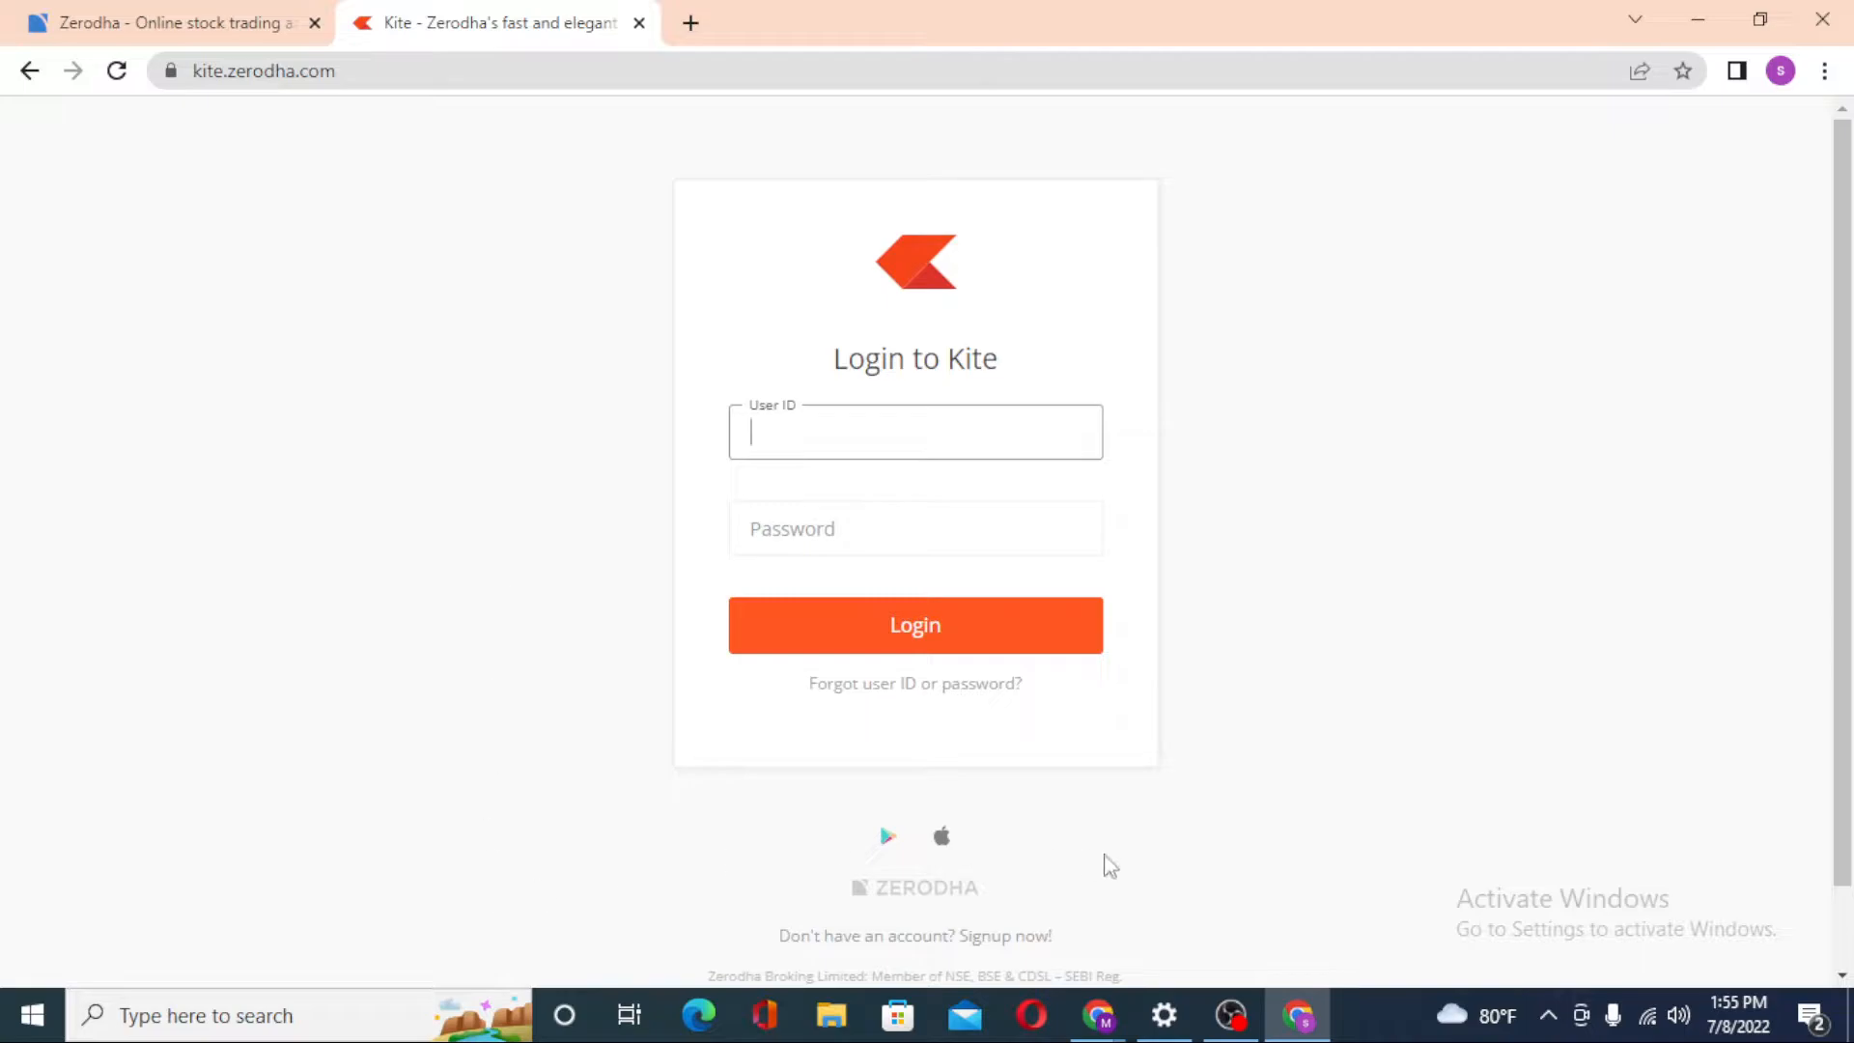
mouse_move(1261, 850)
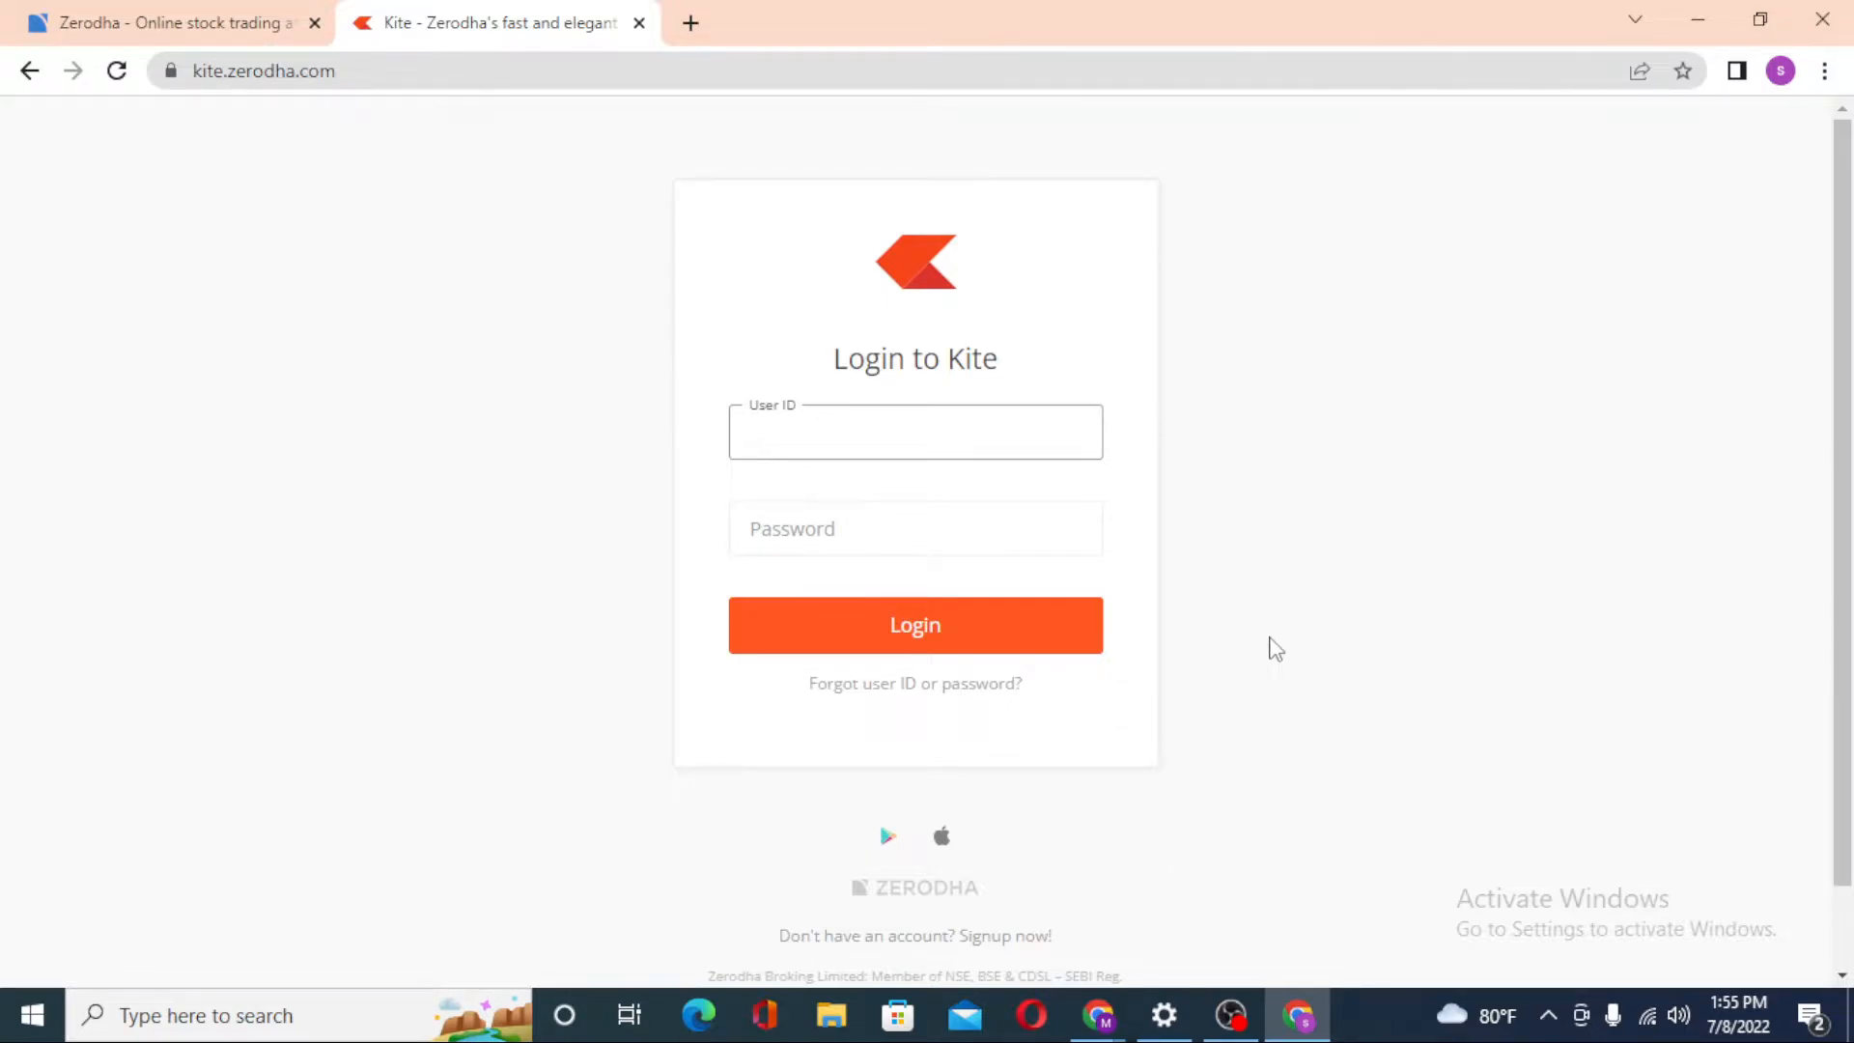
mouse_move(560, 141)
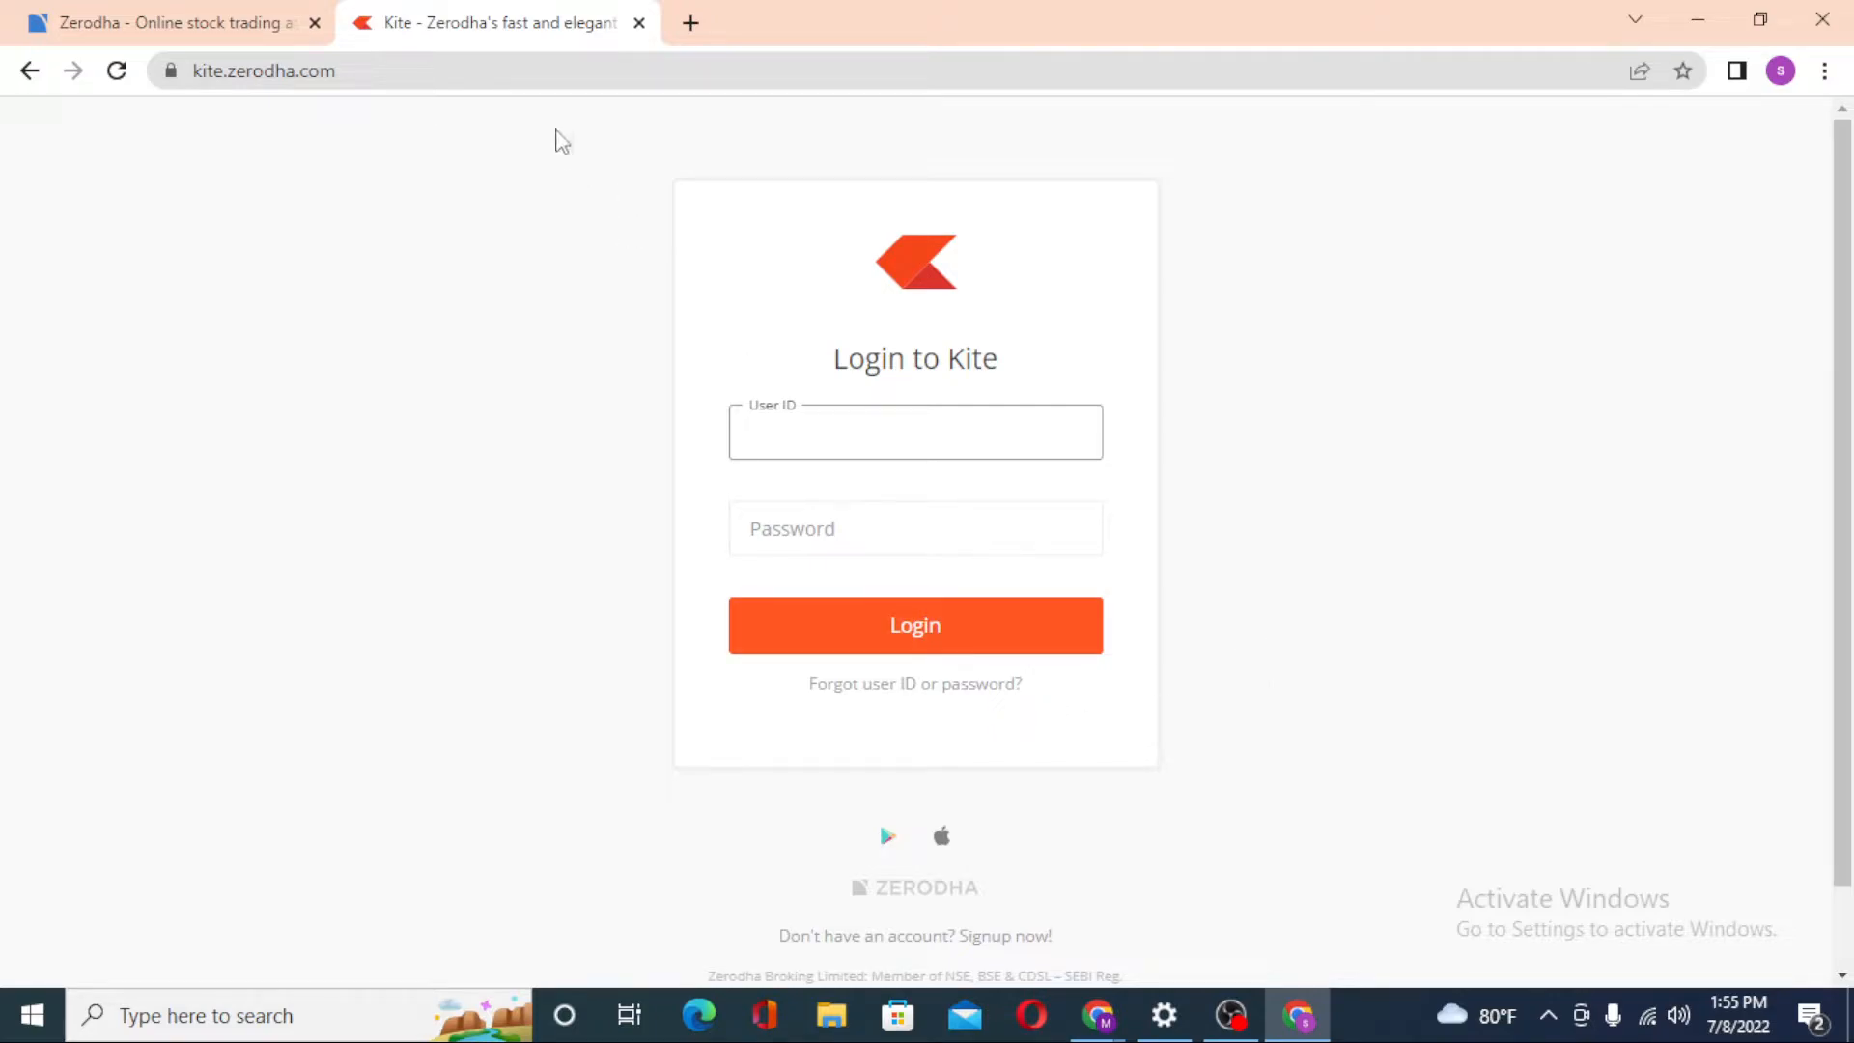
mouse_move(162, 23)
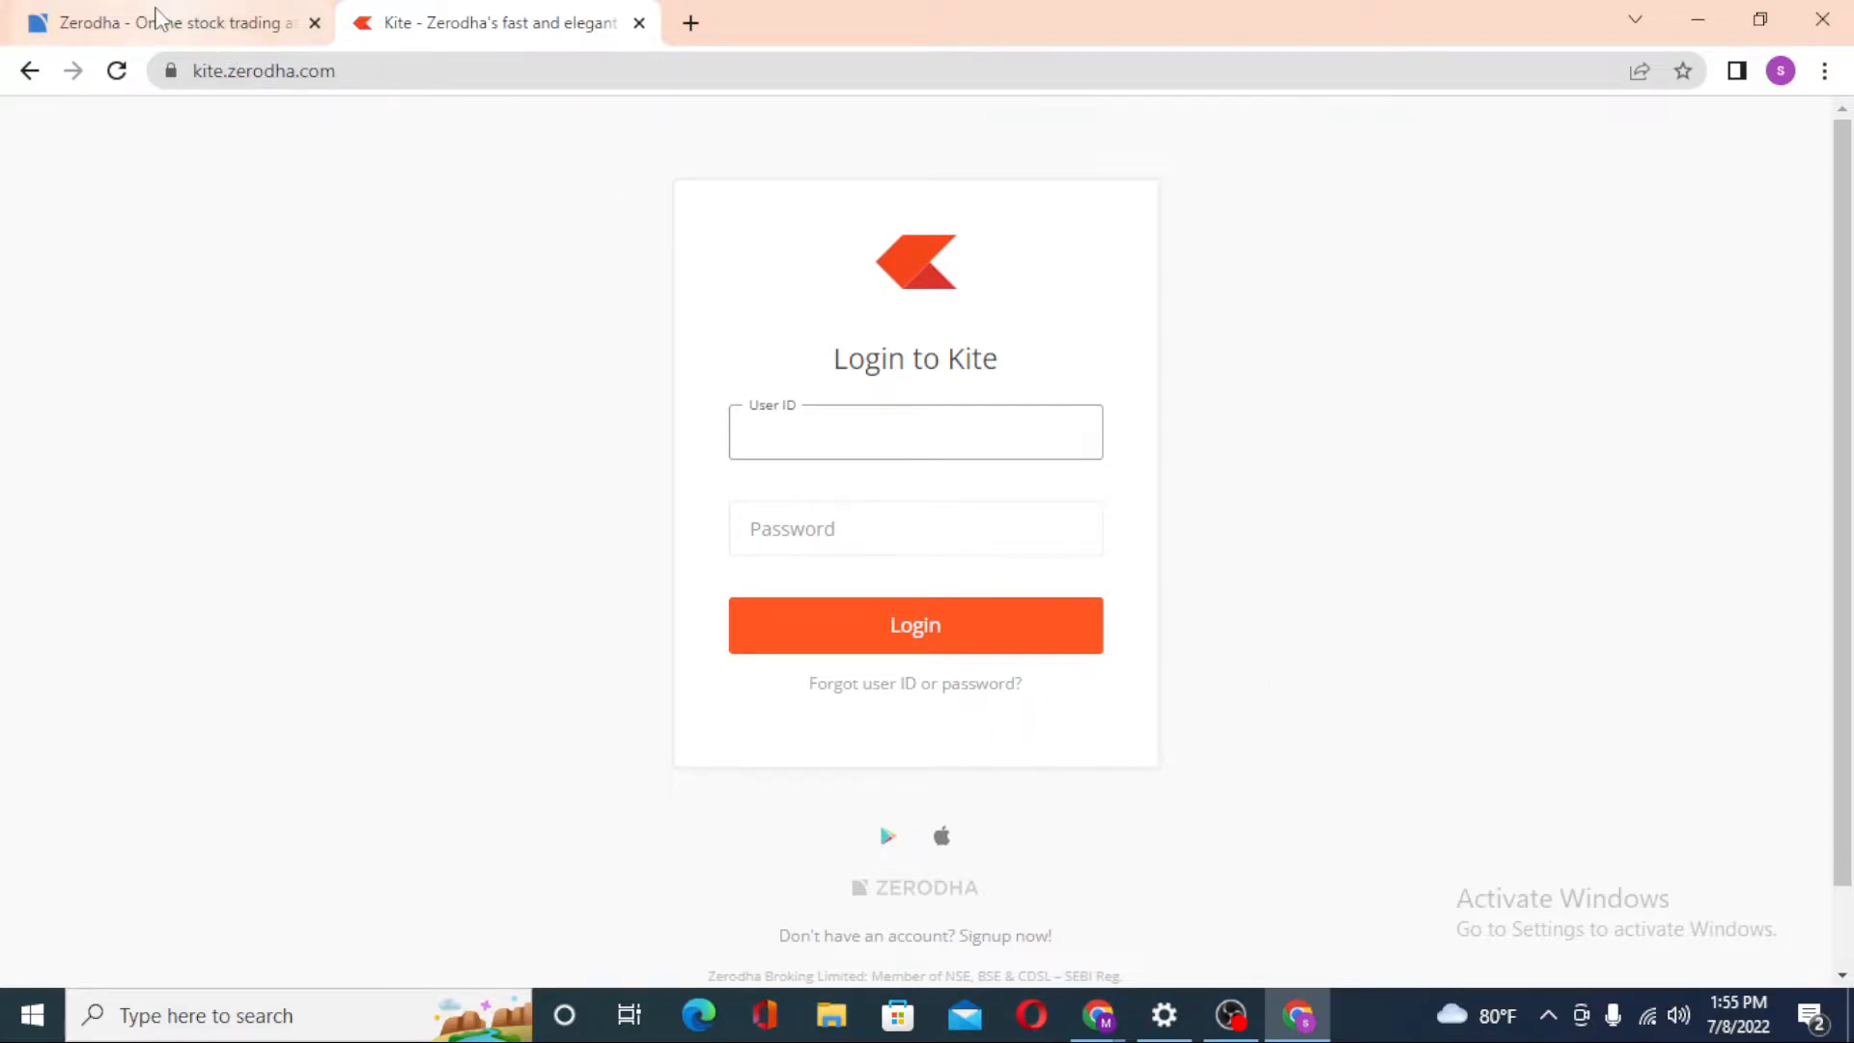
Return to the zerodha.com tab and expand the header's hamburger menu of products.
click(154, 21)
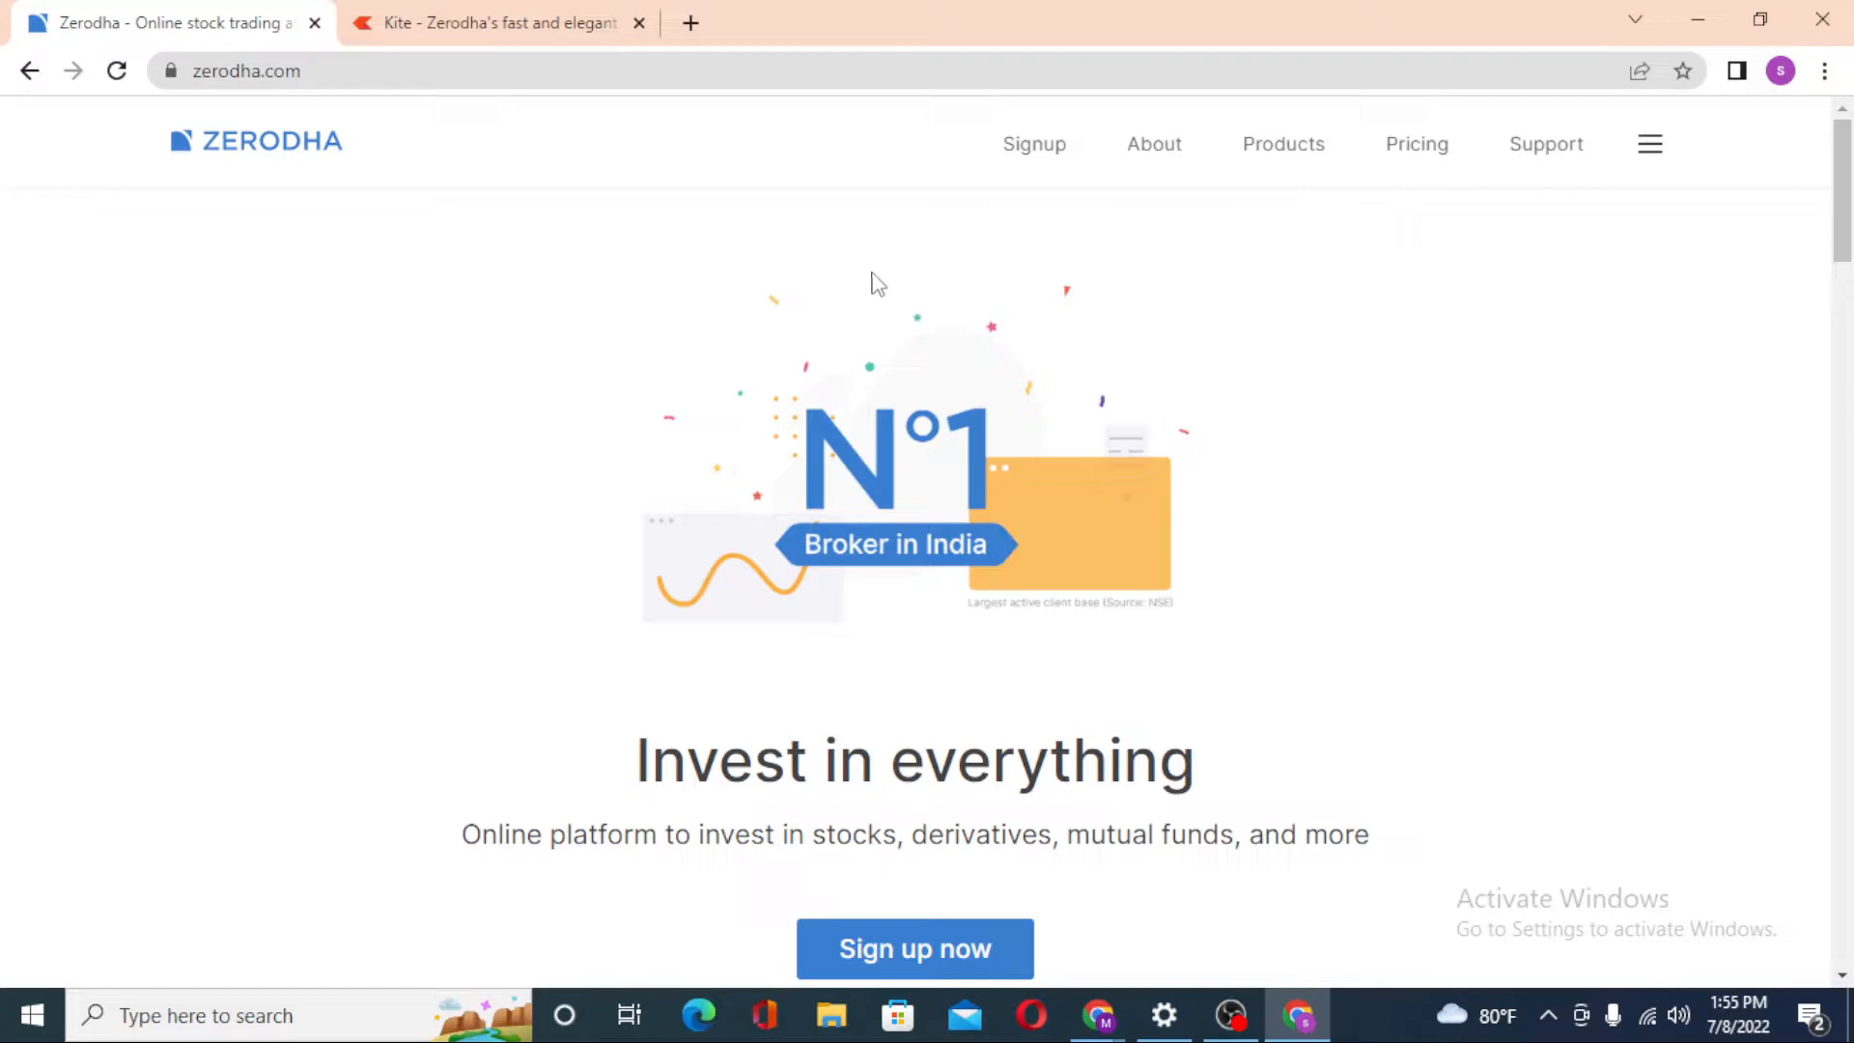
mouse_move(789, 198)
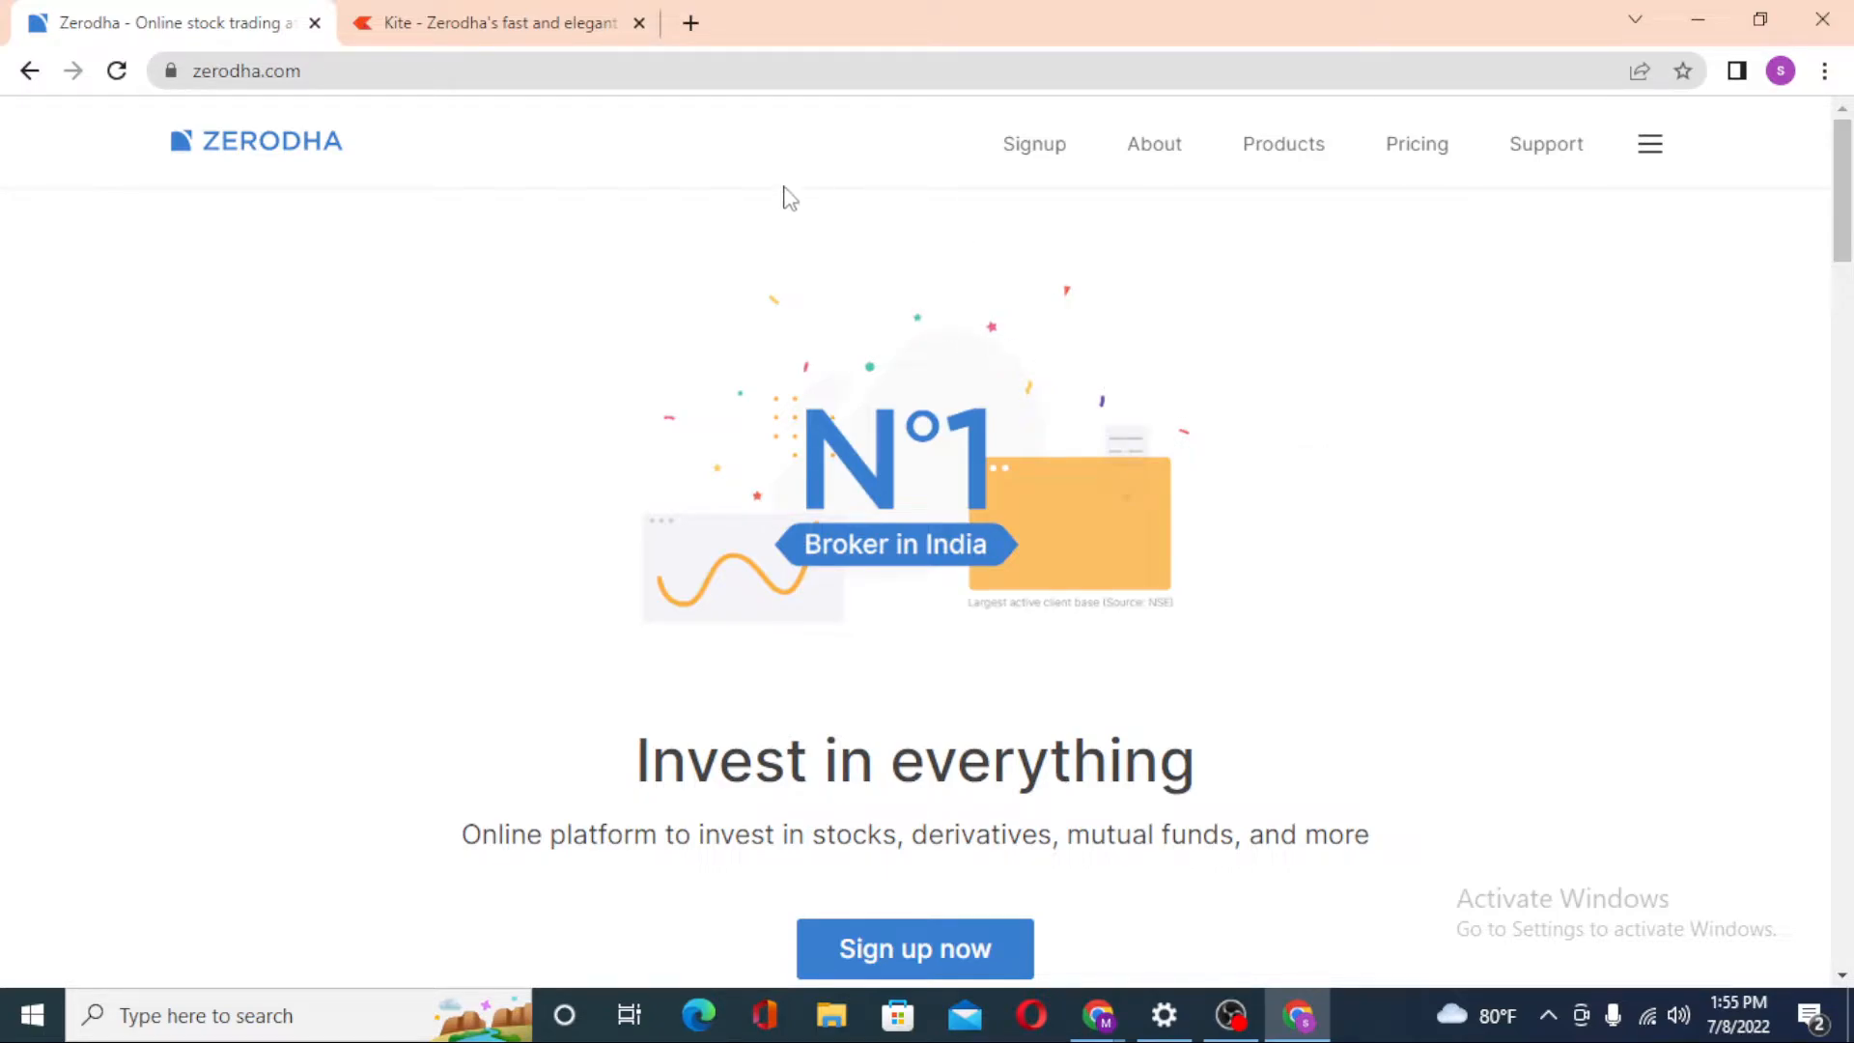
mouse_move(259, 601)
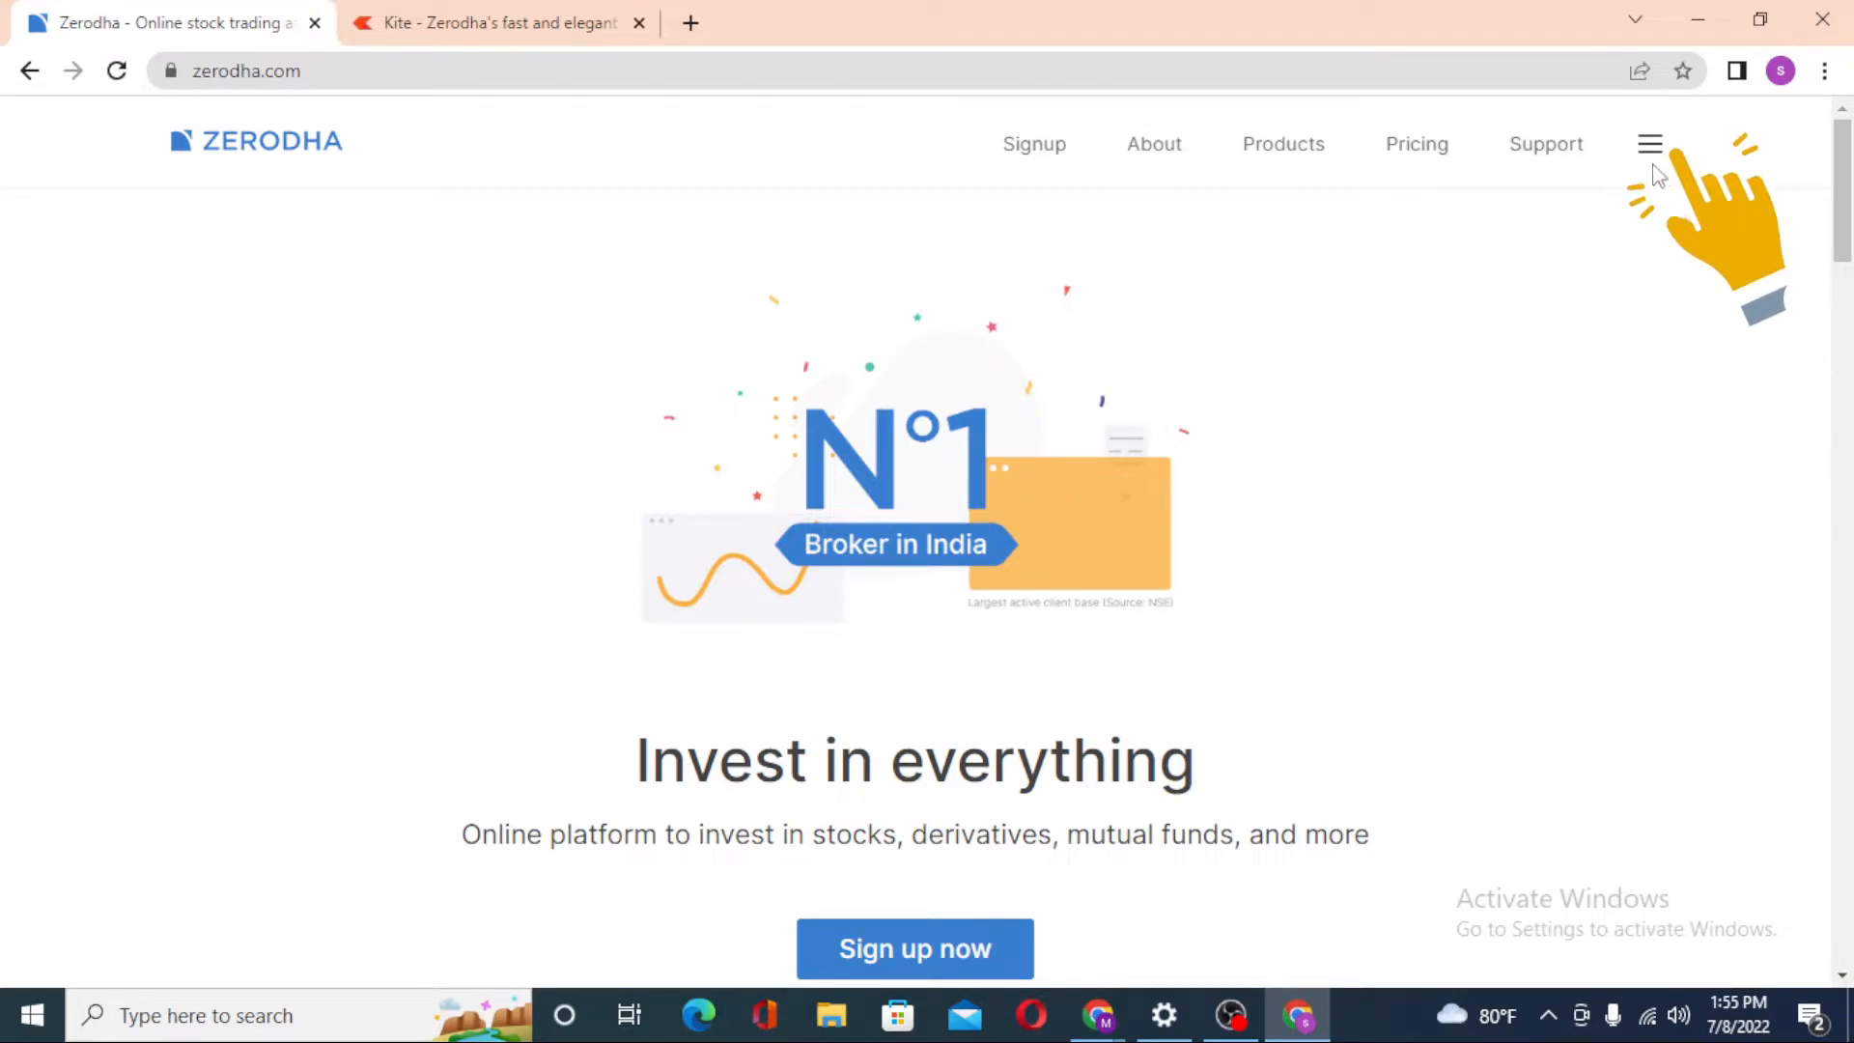
click(1650, 143)
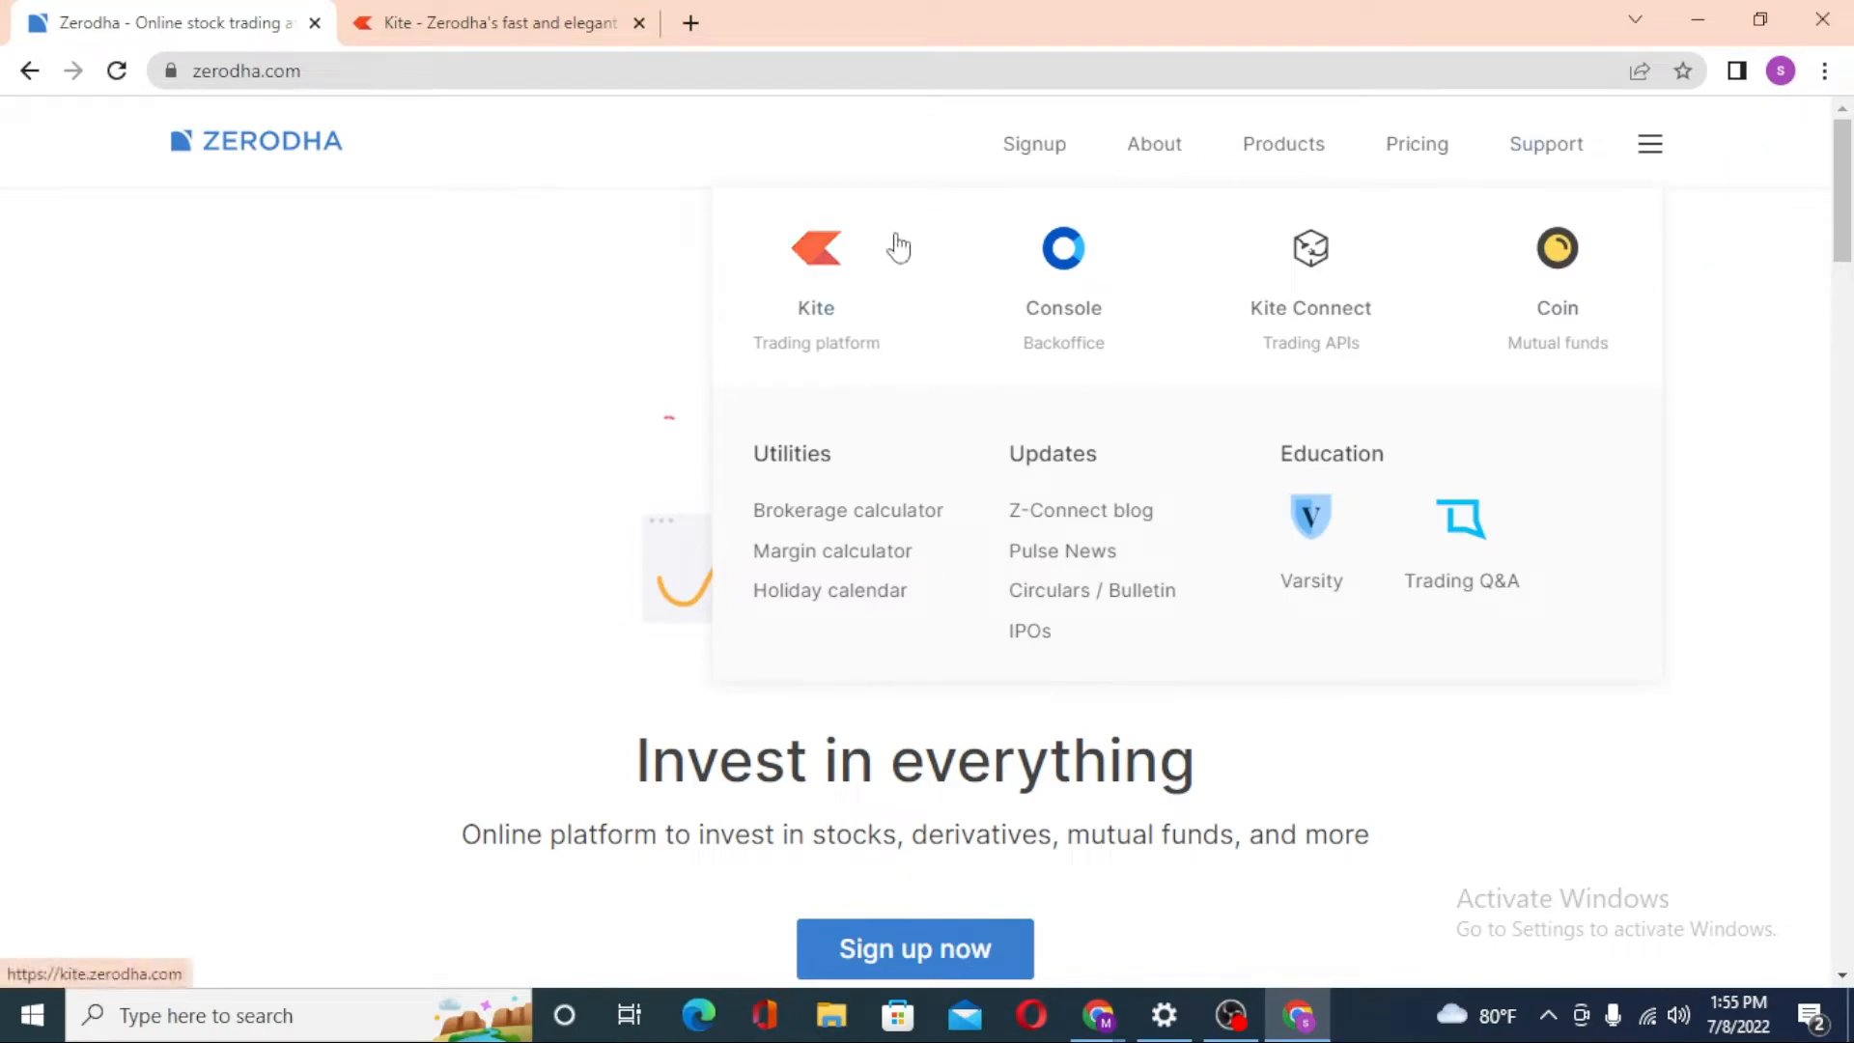
mouse_move(982, 293)
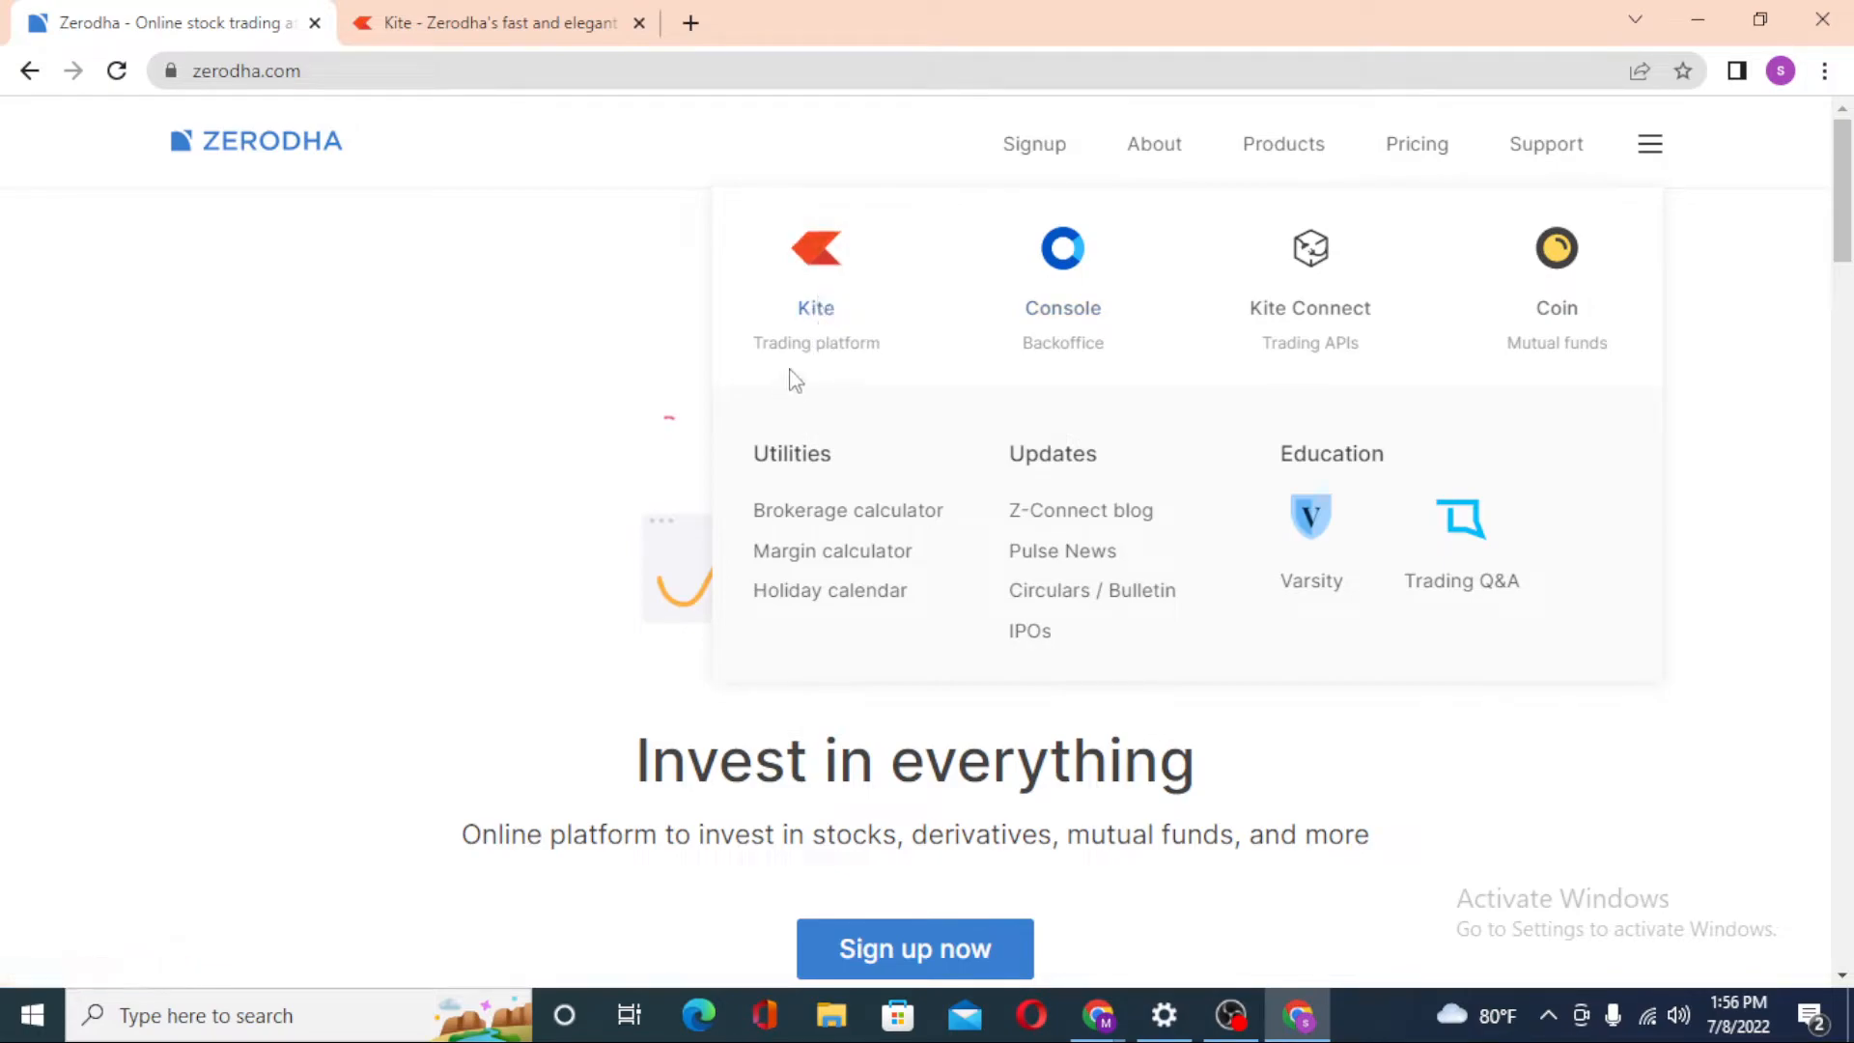
mouse_move(1369, 347)
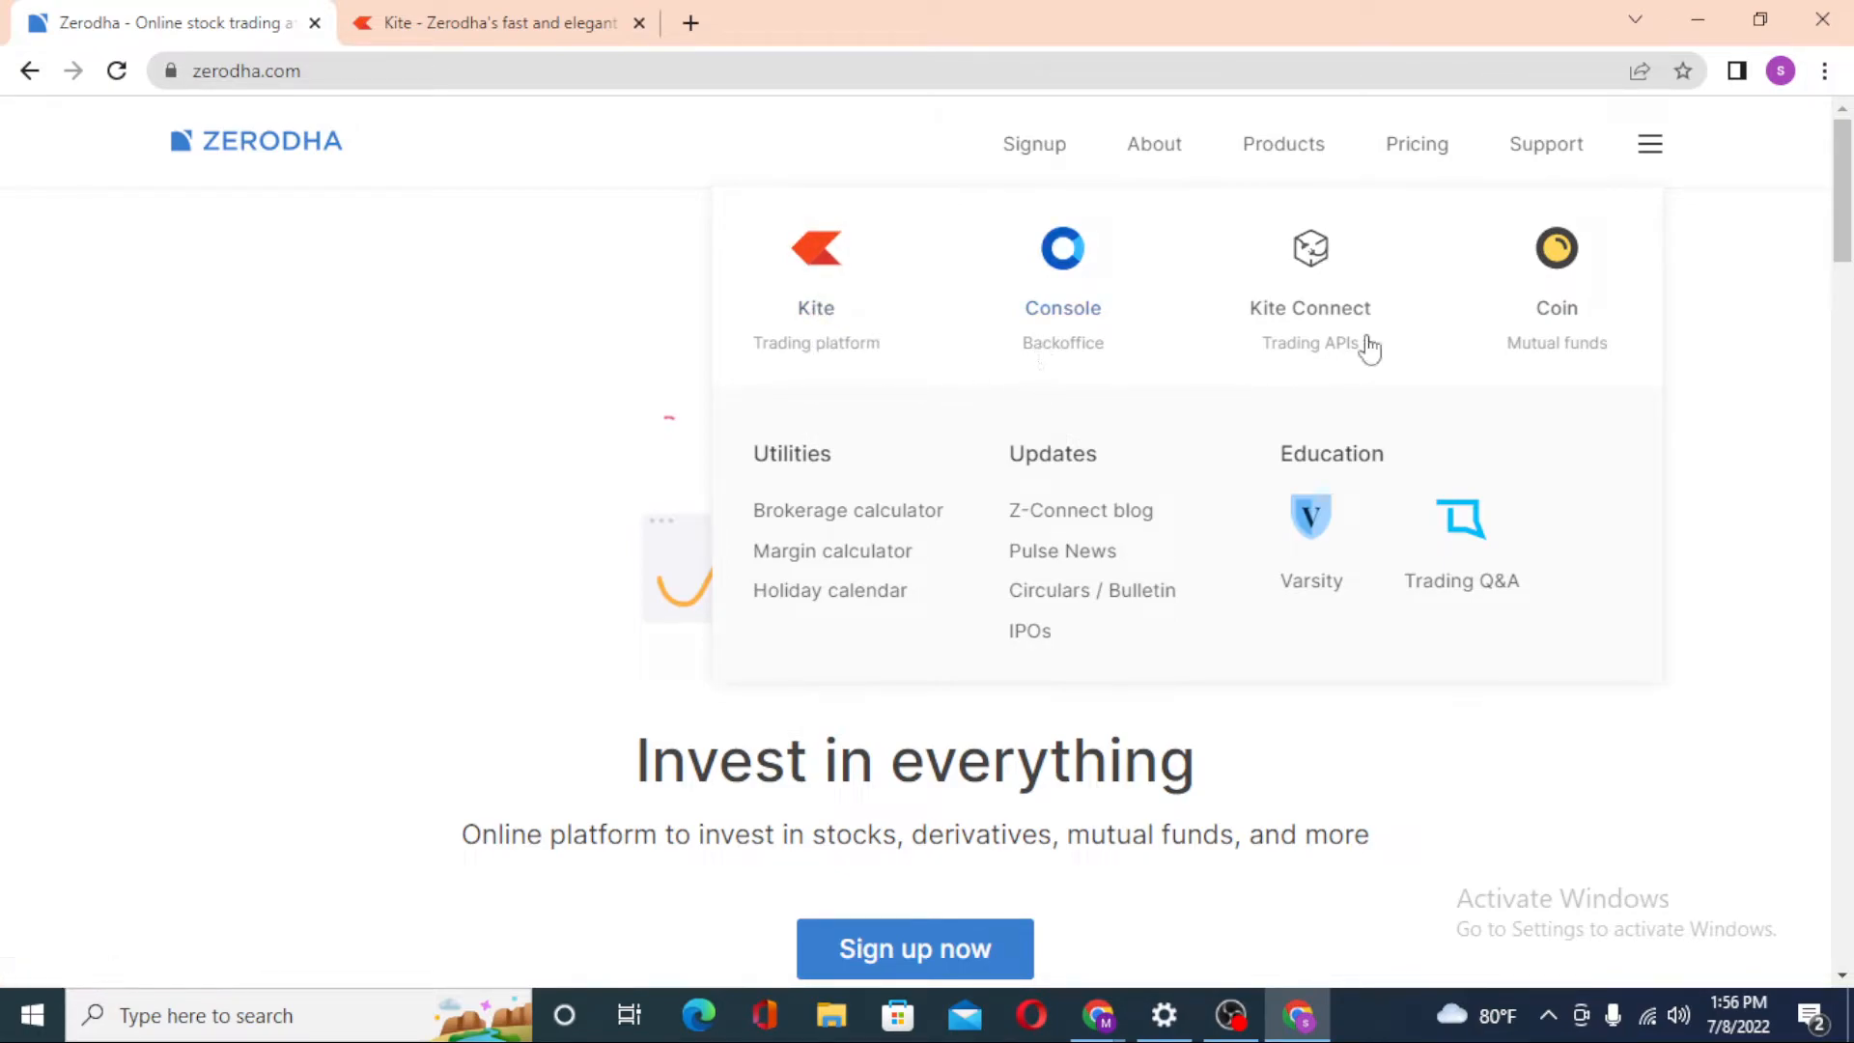
mouse_move(1274, 381)
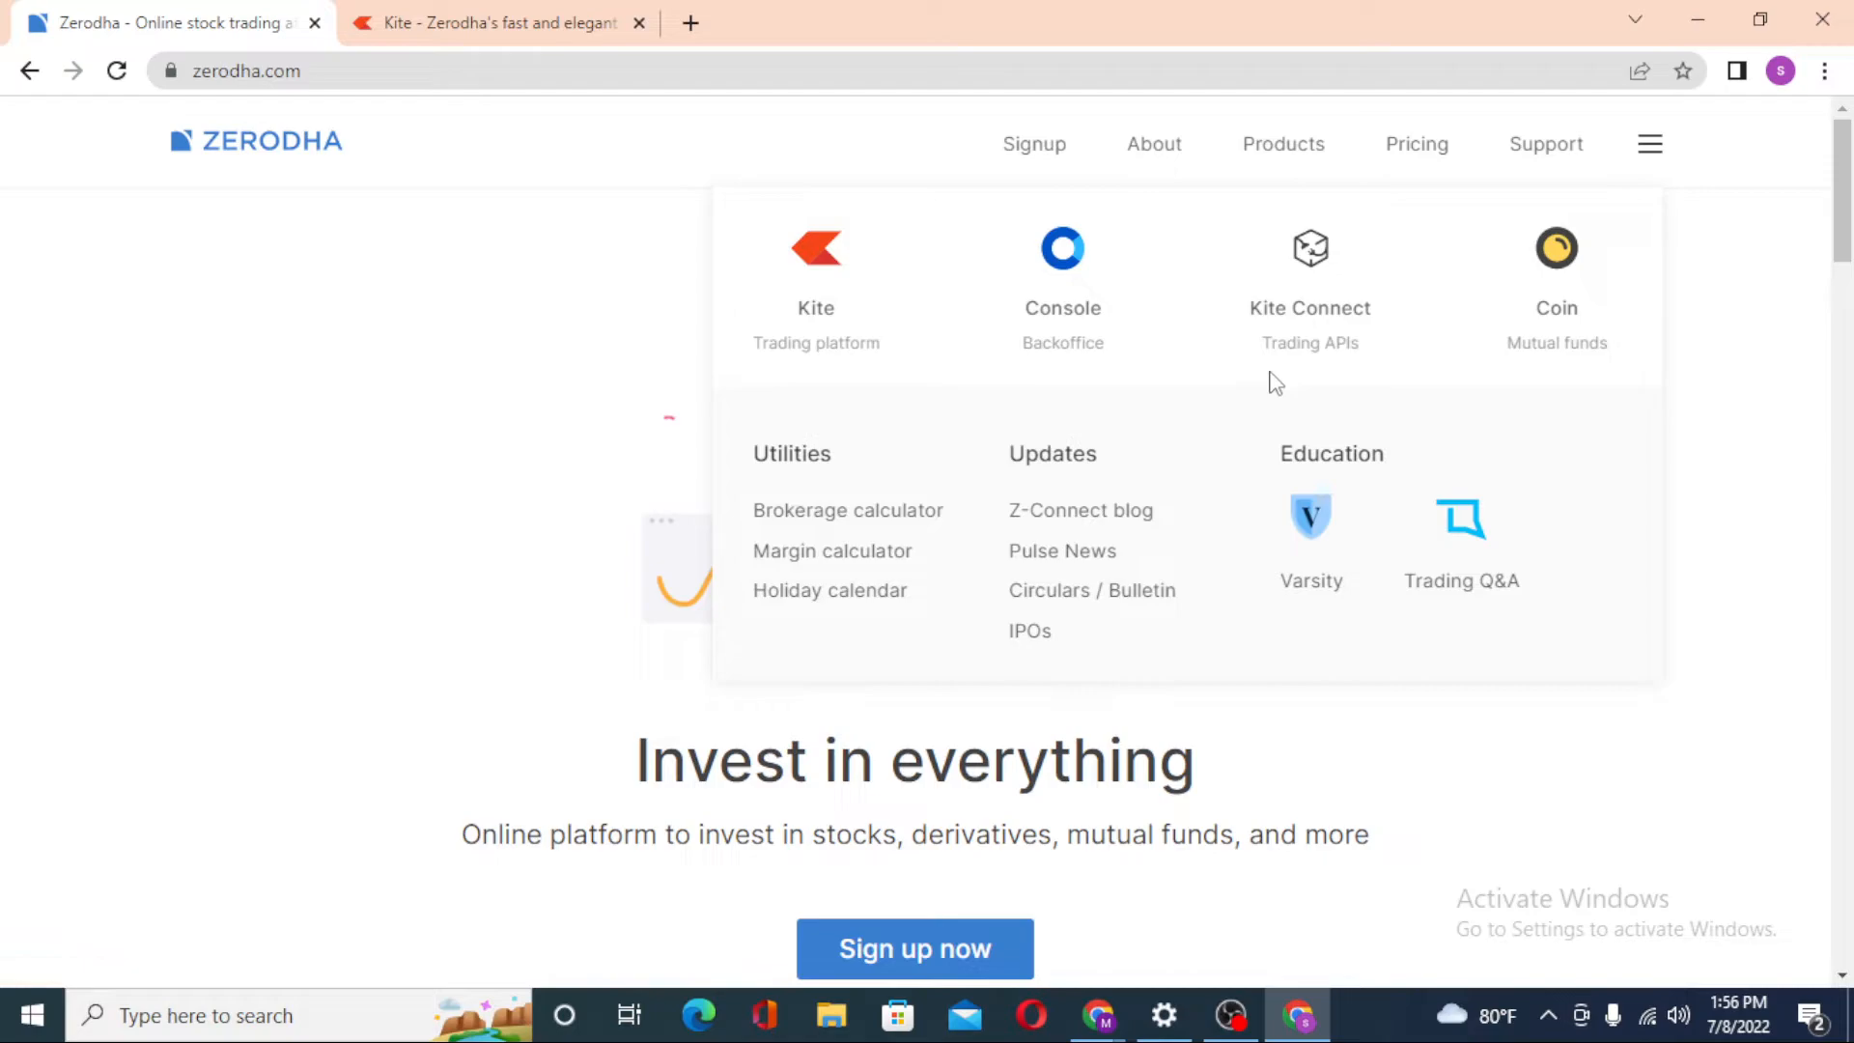
mouse_move(1573, 336)
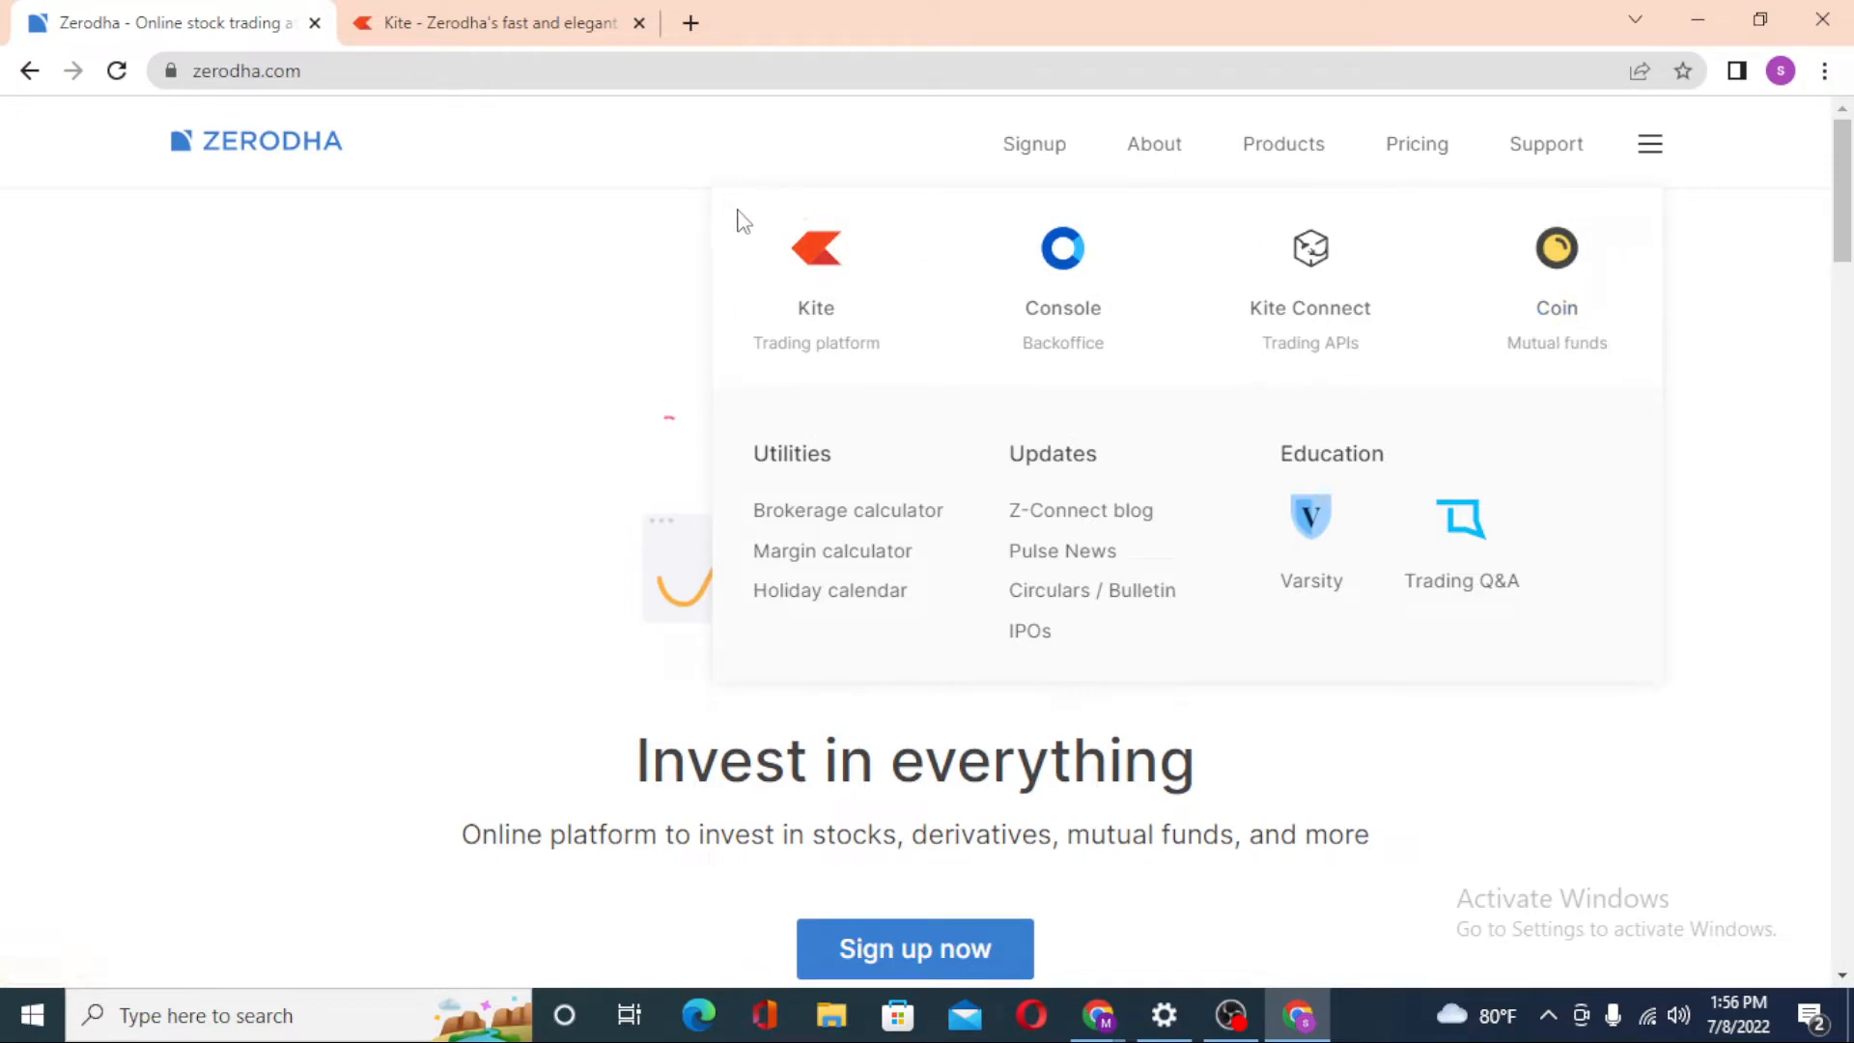
mouse_move(772, 404)
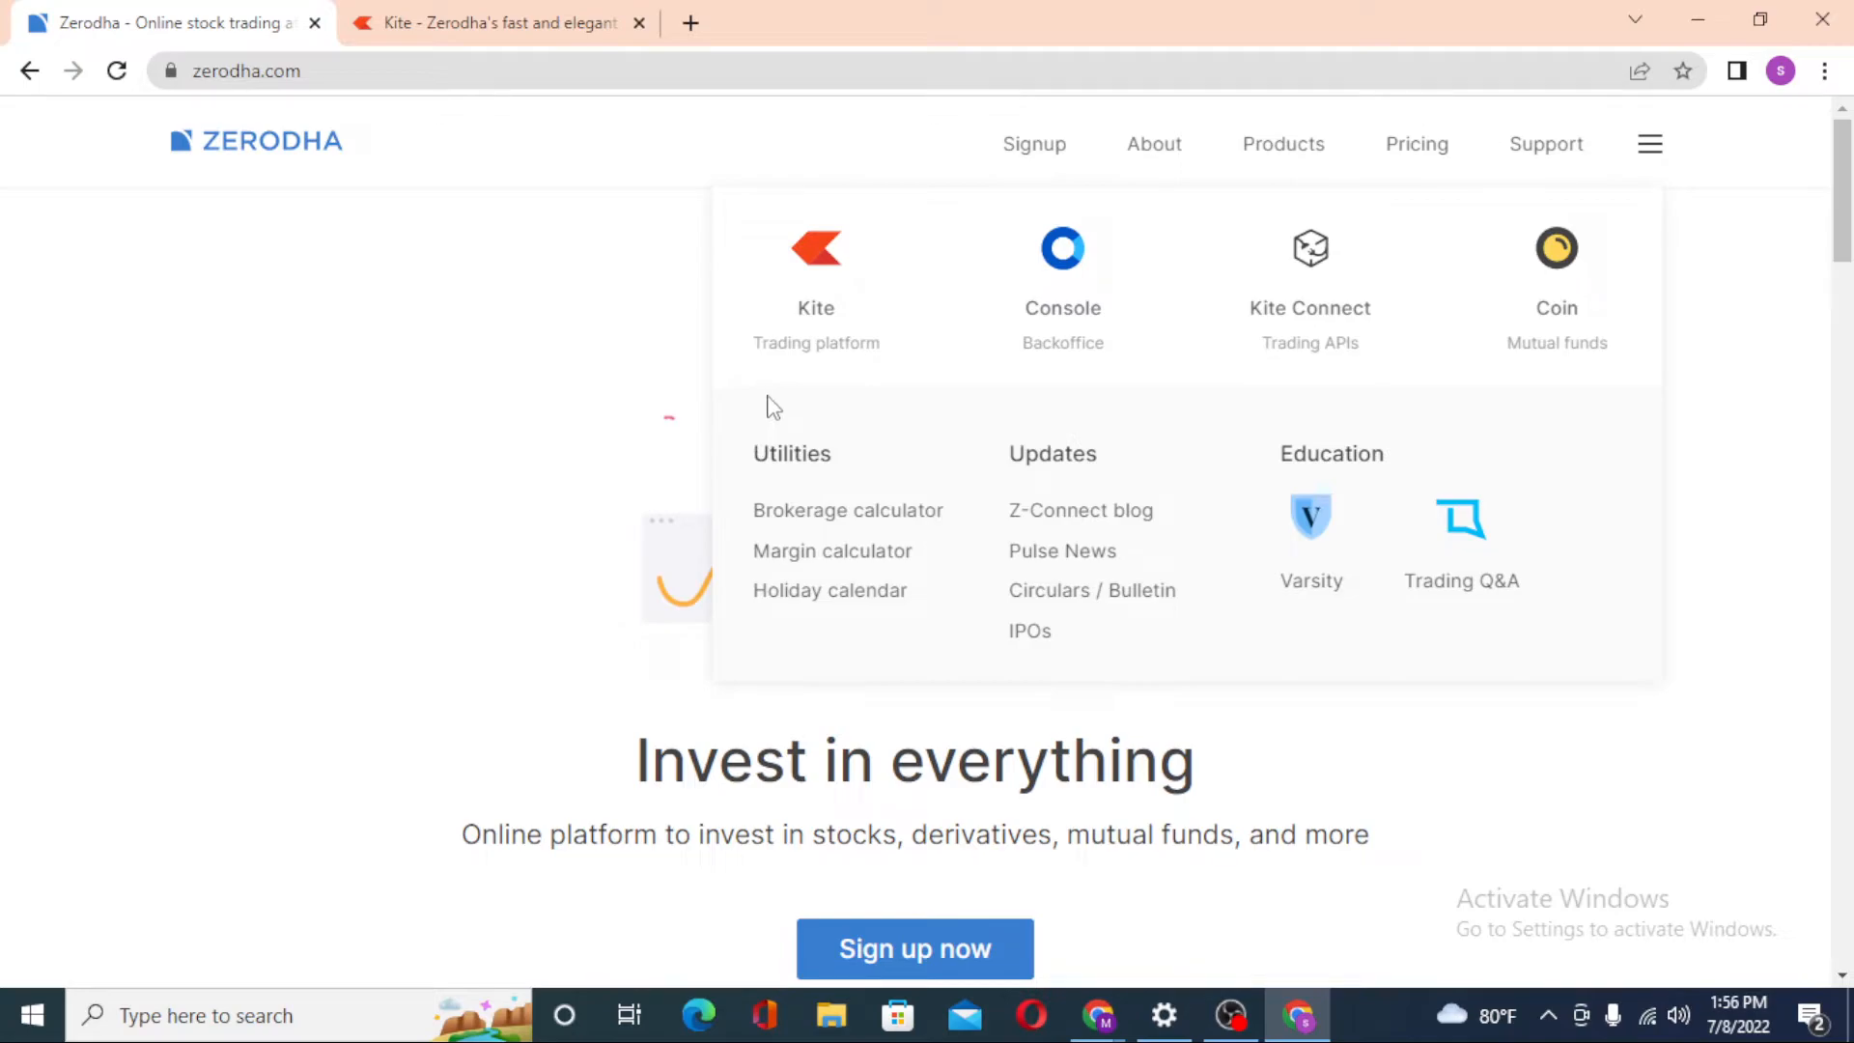
mouse_move(874, 399)
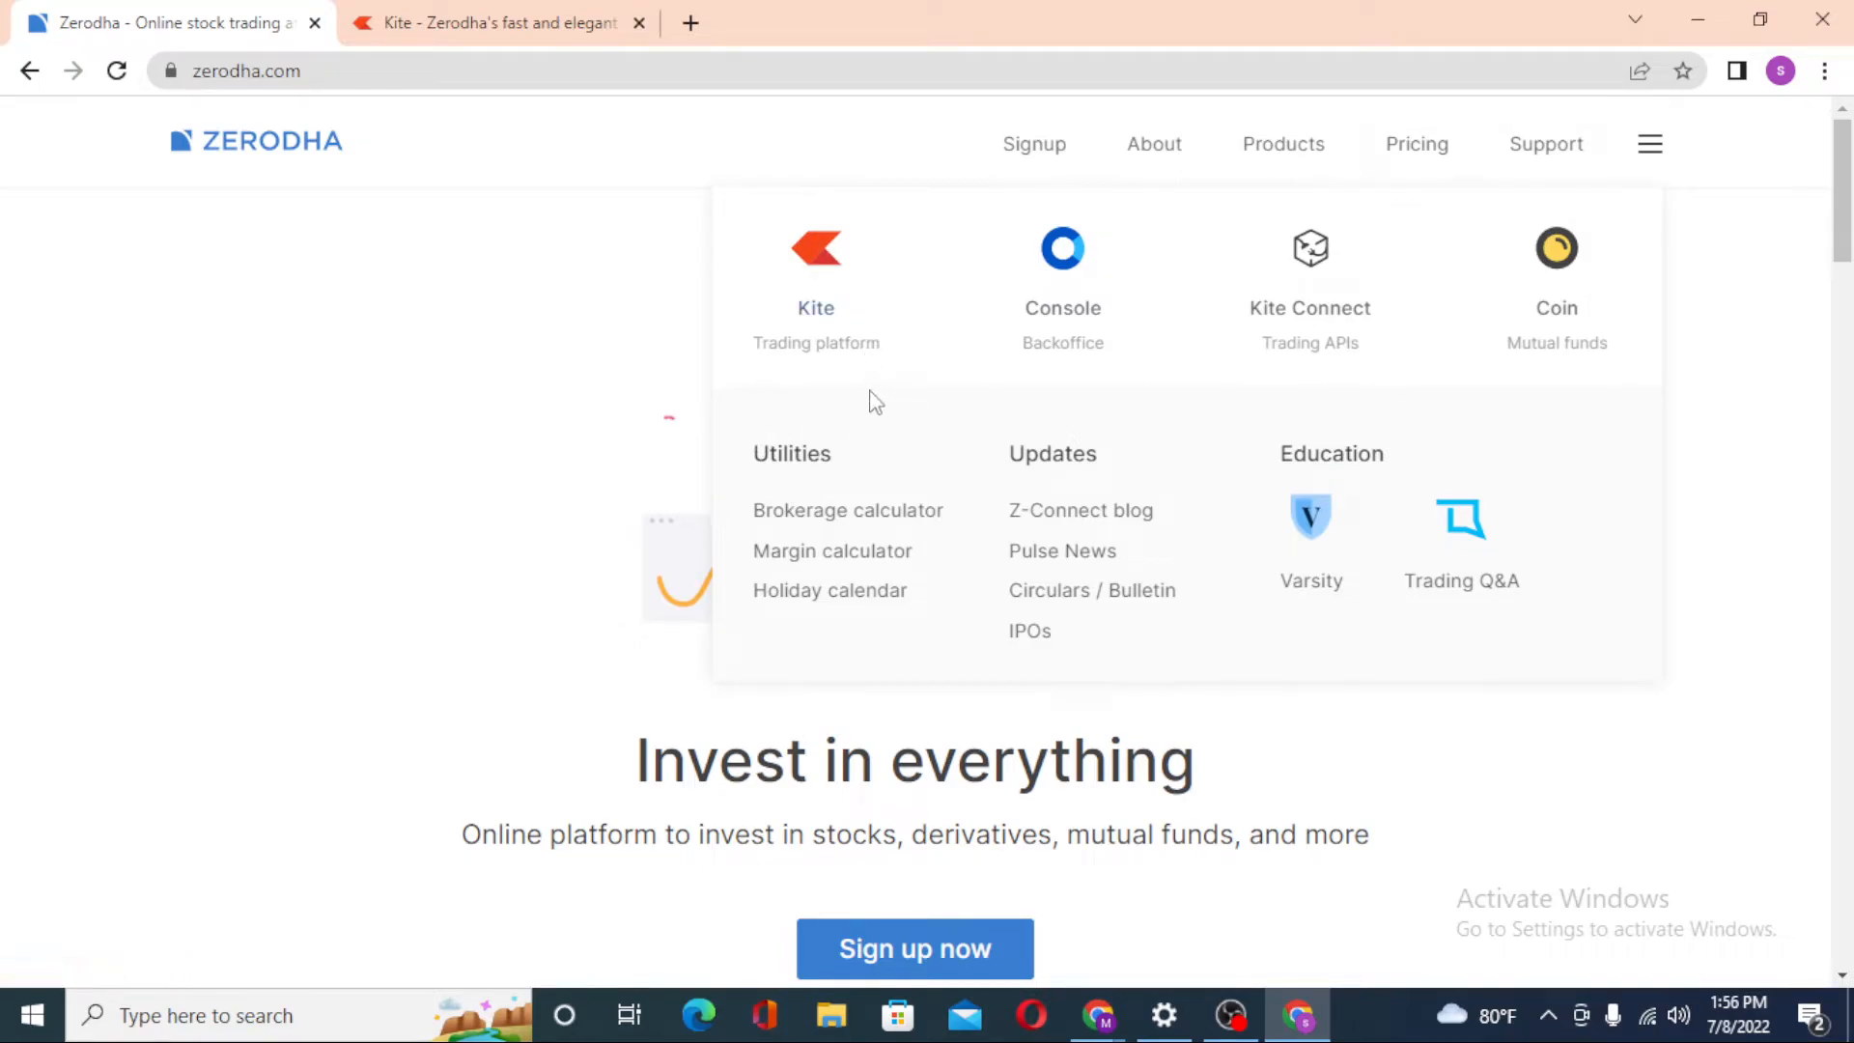
Launch Kite (Trading platform) from the Zerodha products menu in a new tab.
click(816, 249)
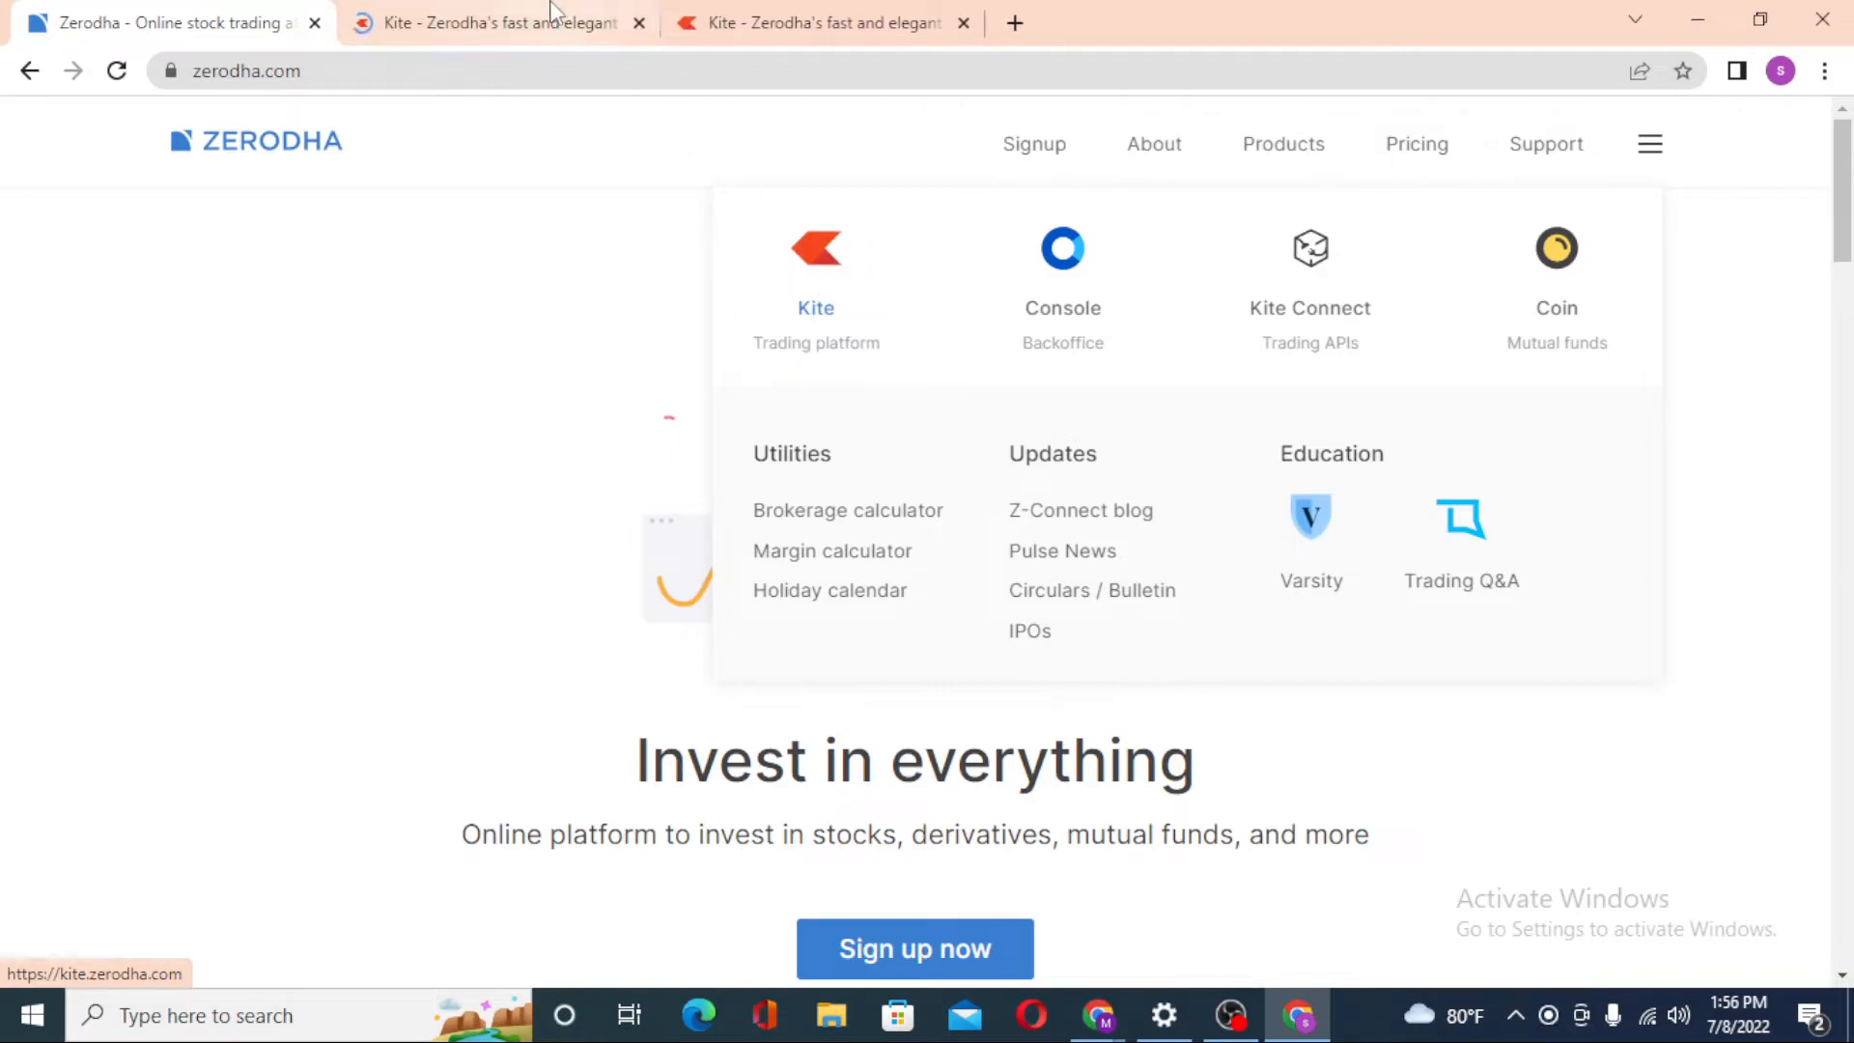
Bring the kite.zerodha.com Login to Kite tab forward and unfocus the User ID field.
click(801, 21)
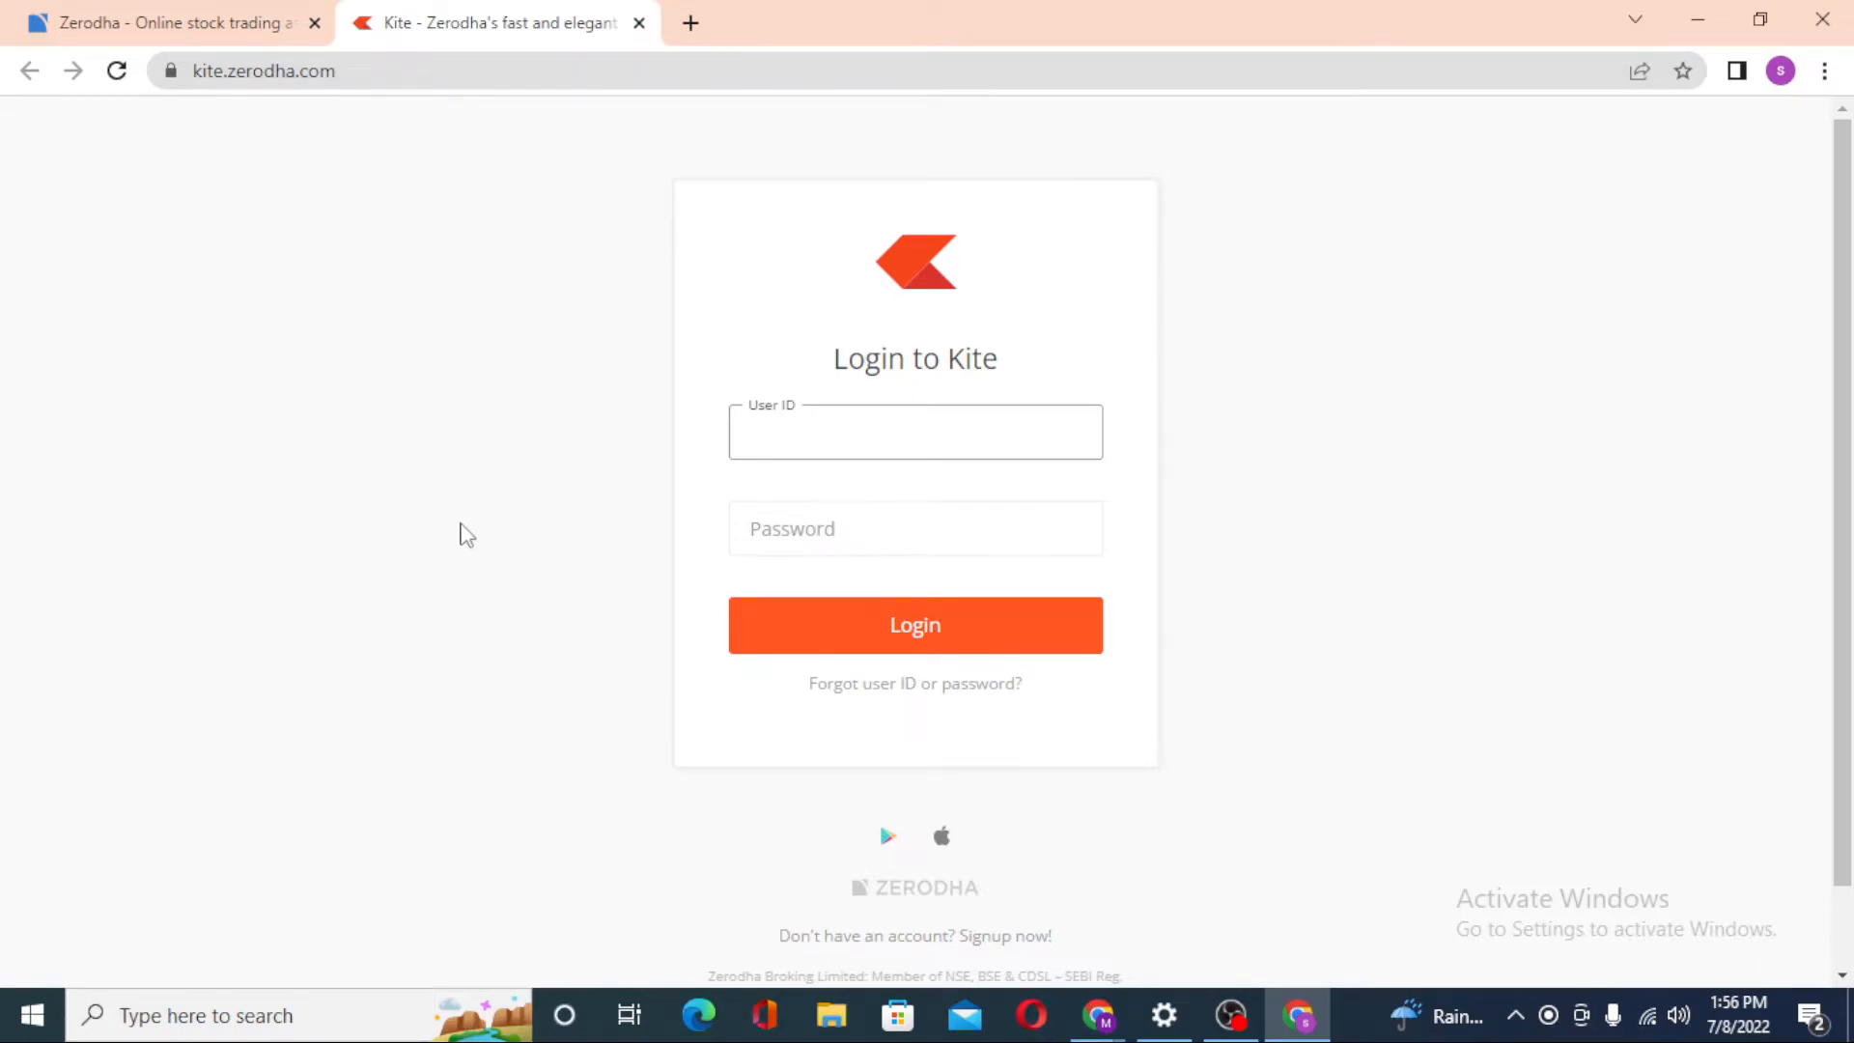
click(896, 439)
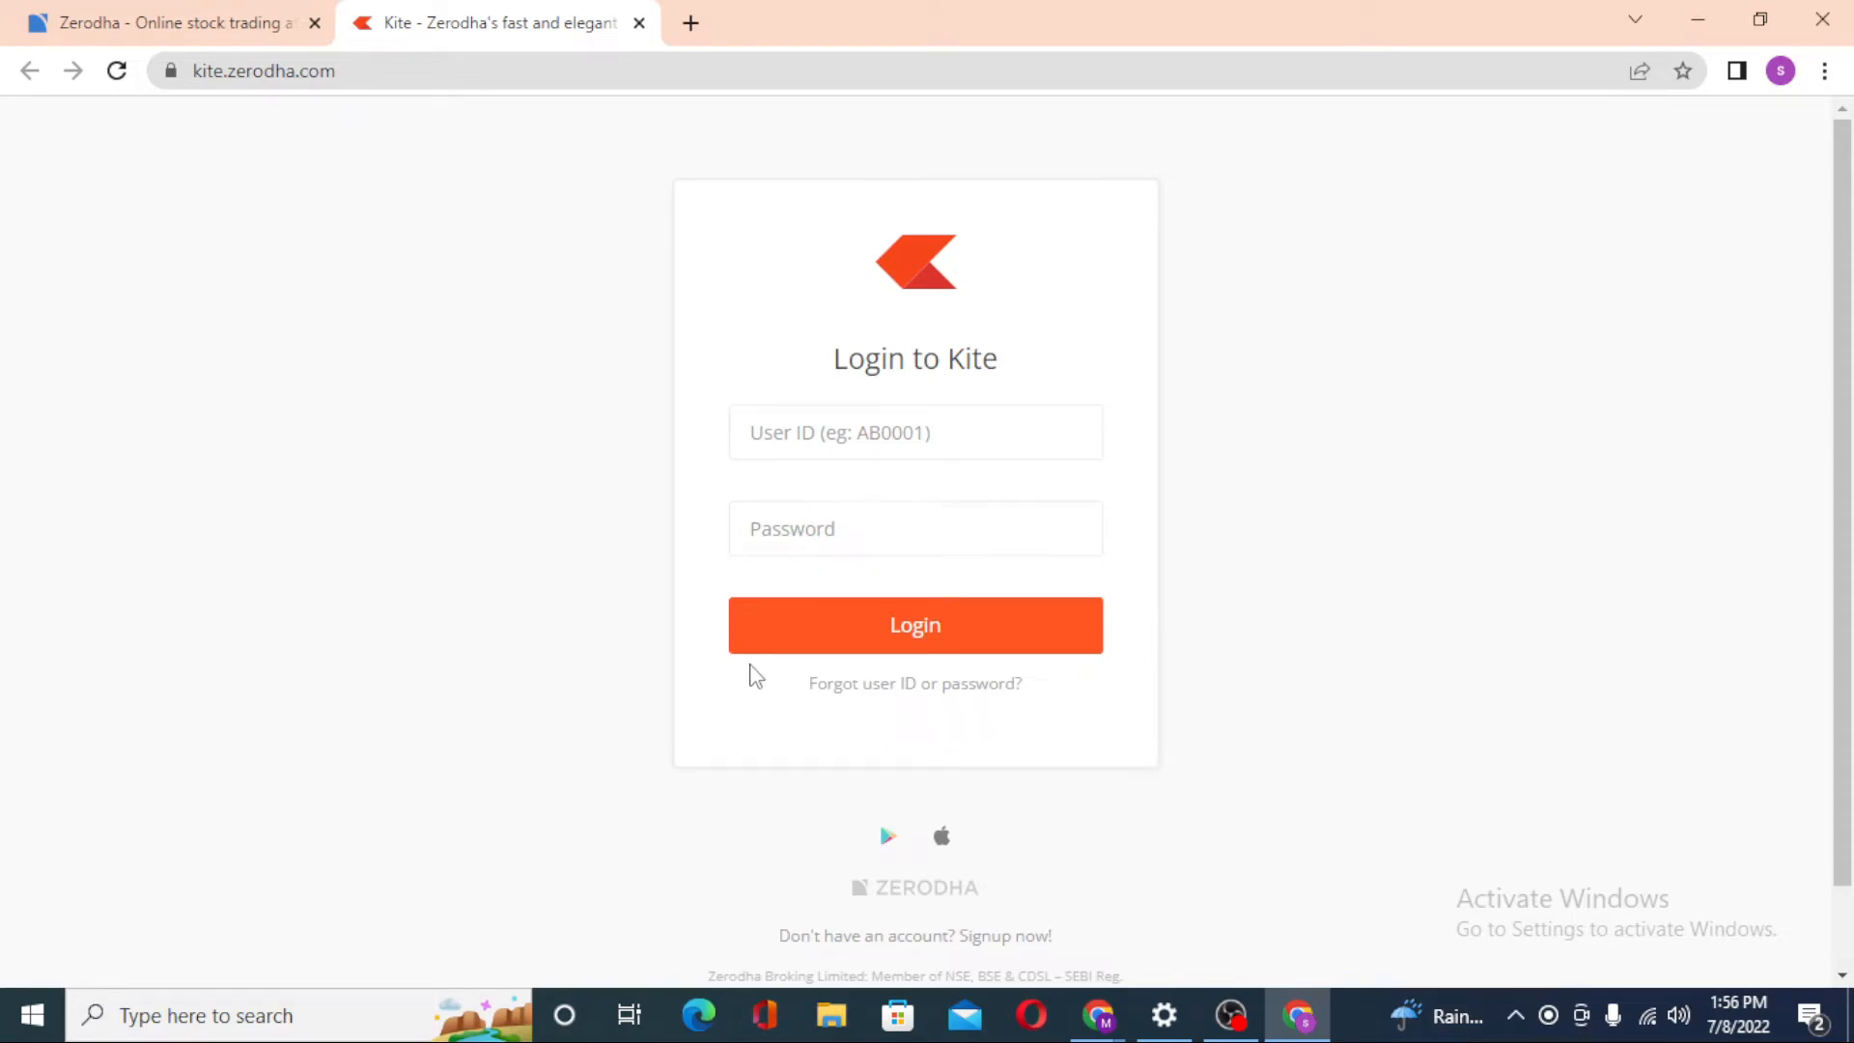
mouse_move(868, 690)
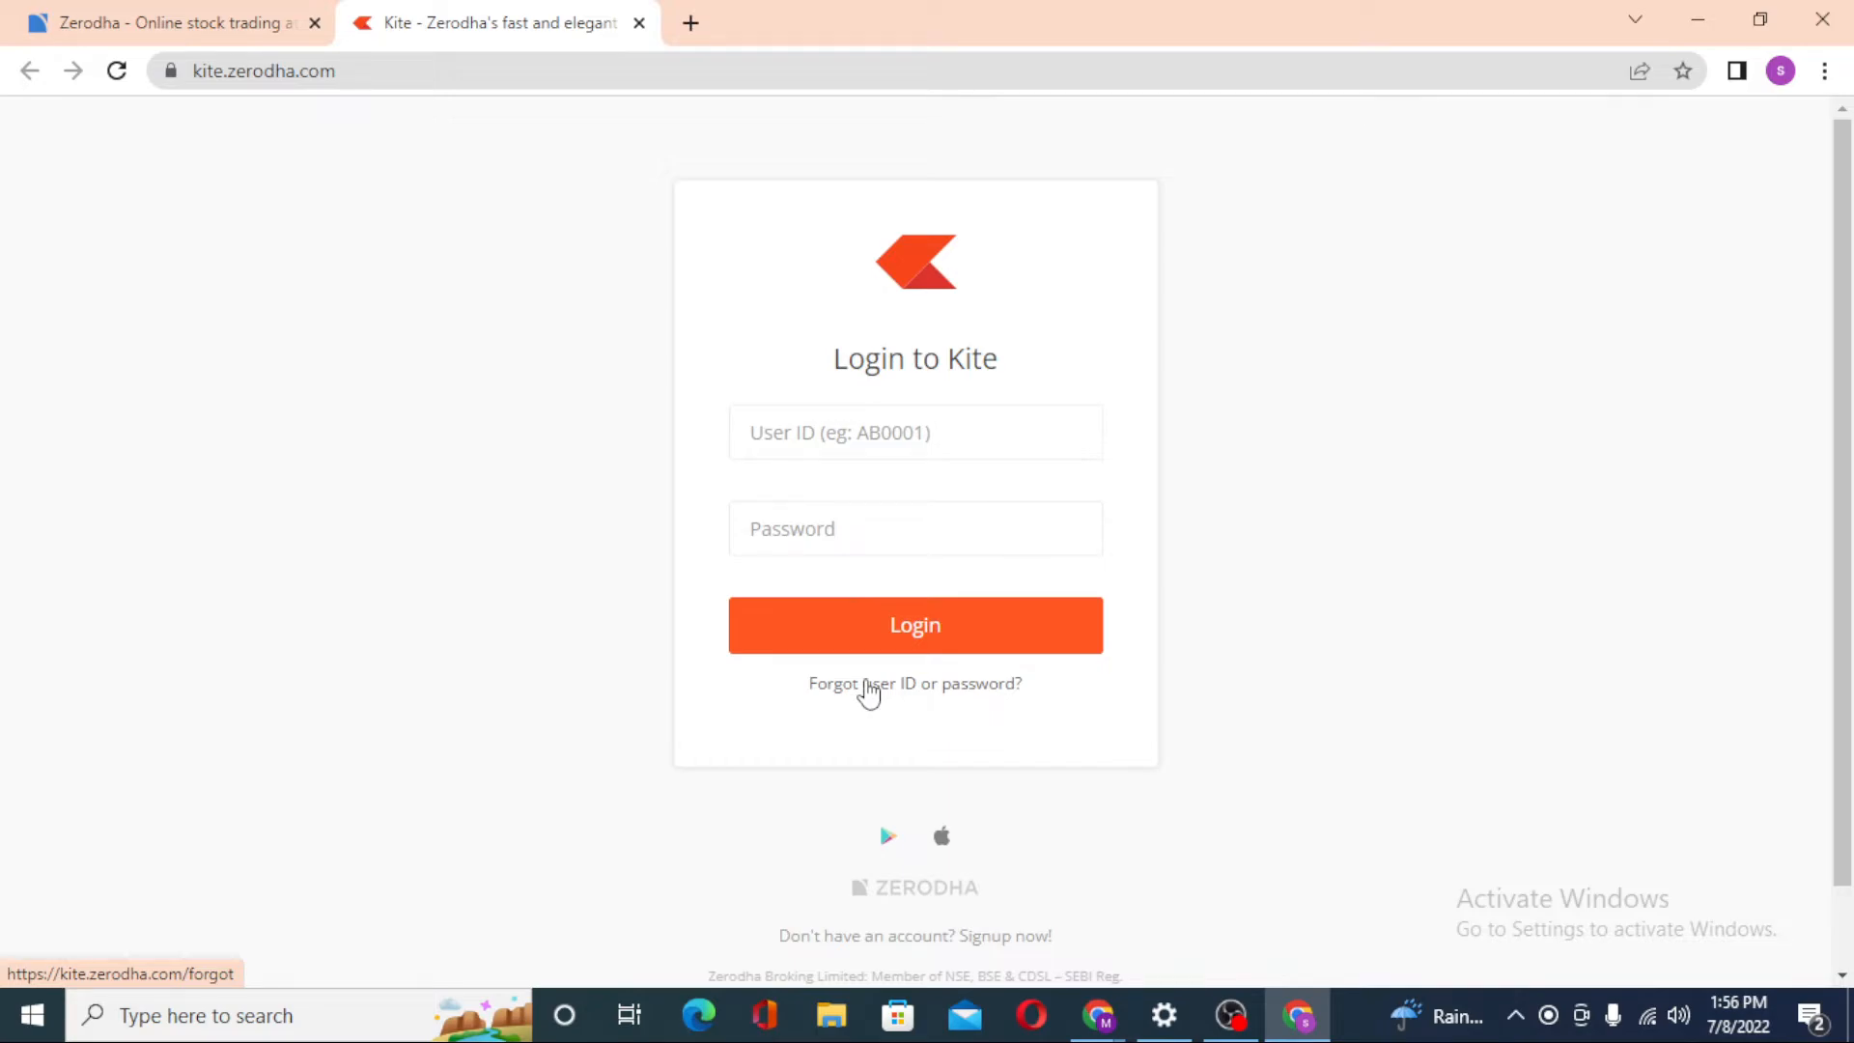
mouse_move(1241, 718)
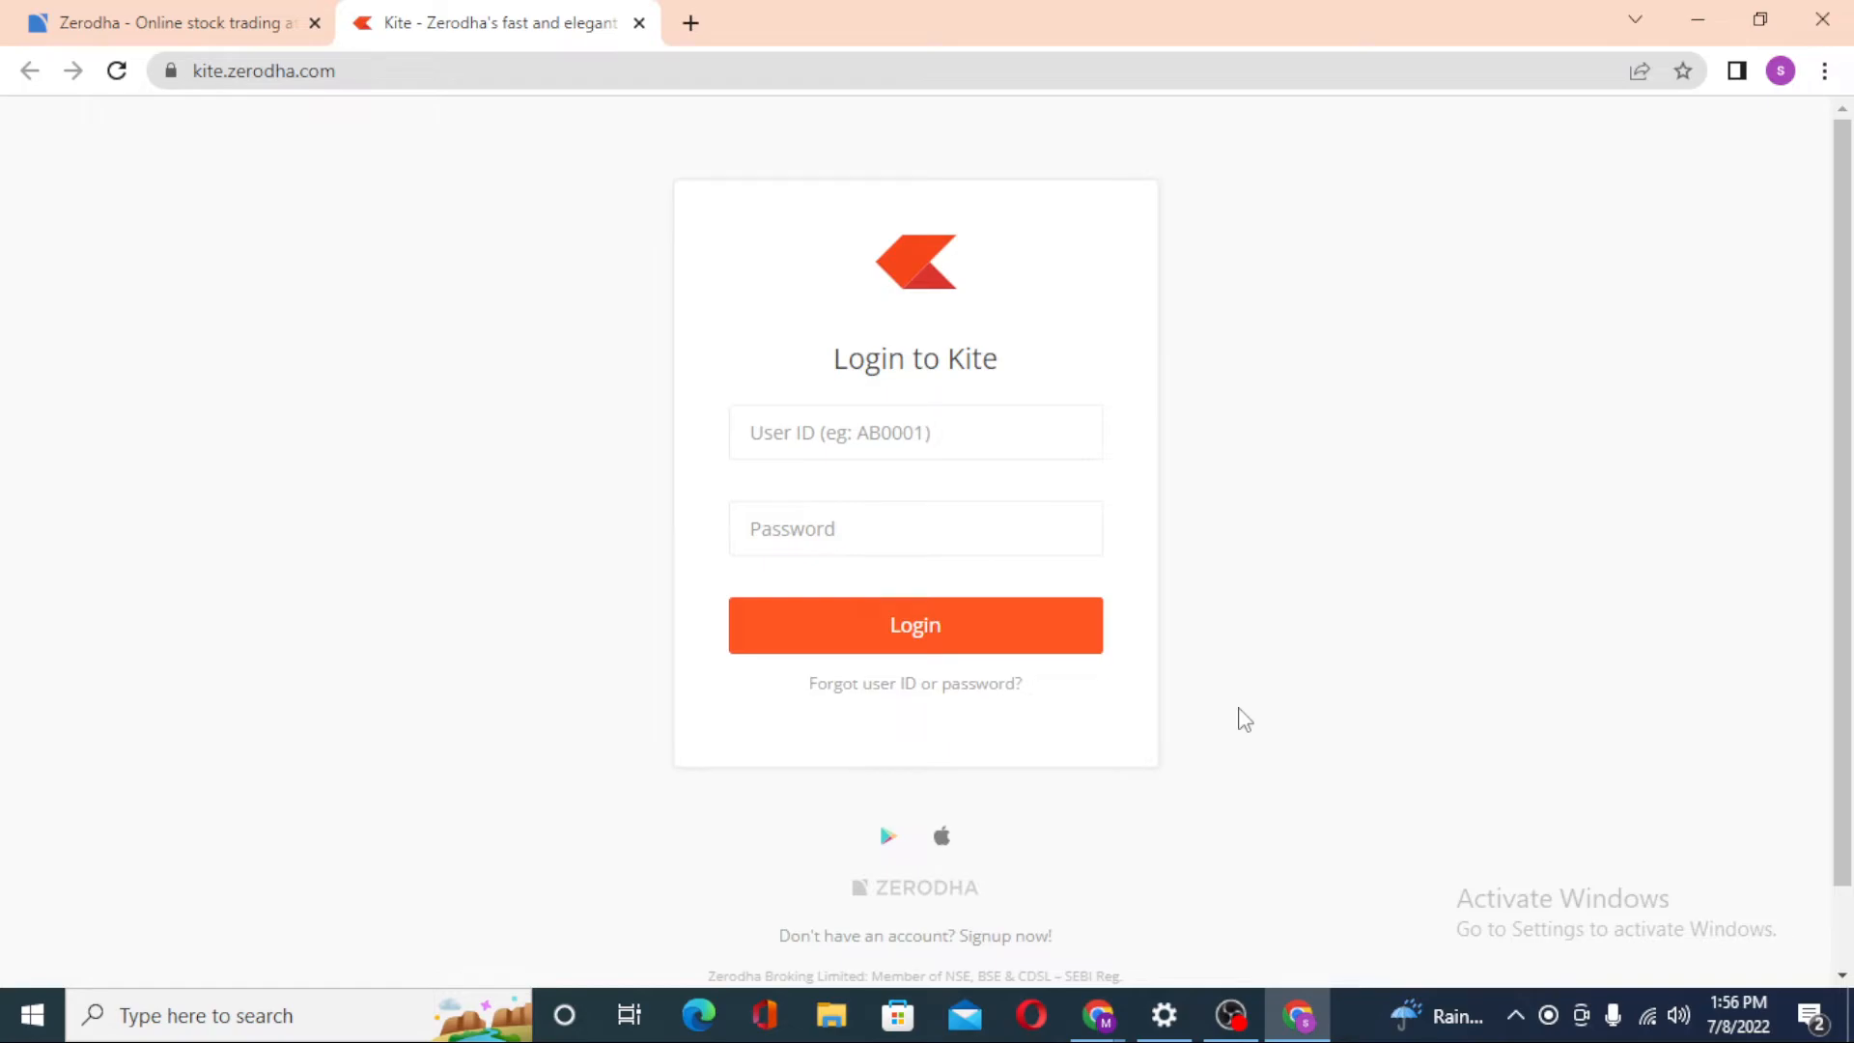
Scroll the Kite login page down to its footer with registration details and version number.
scroll(down, 3)
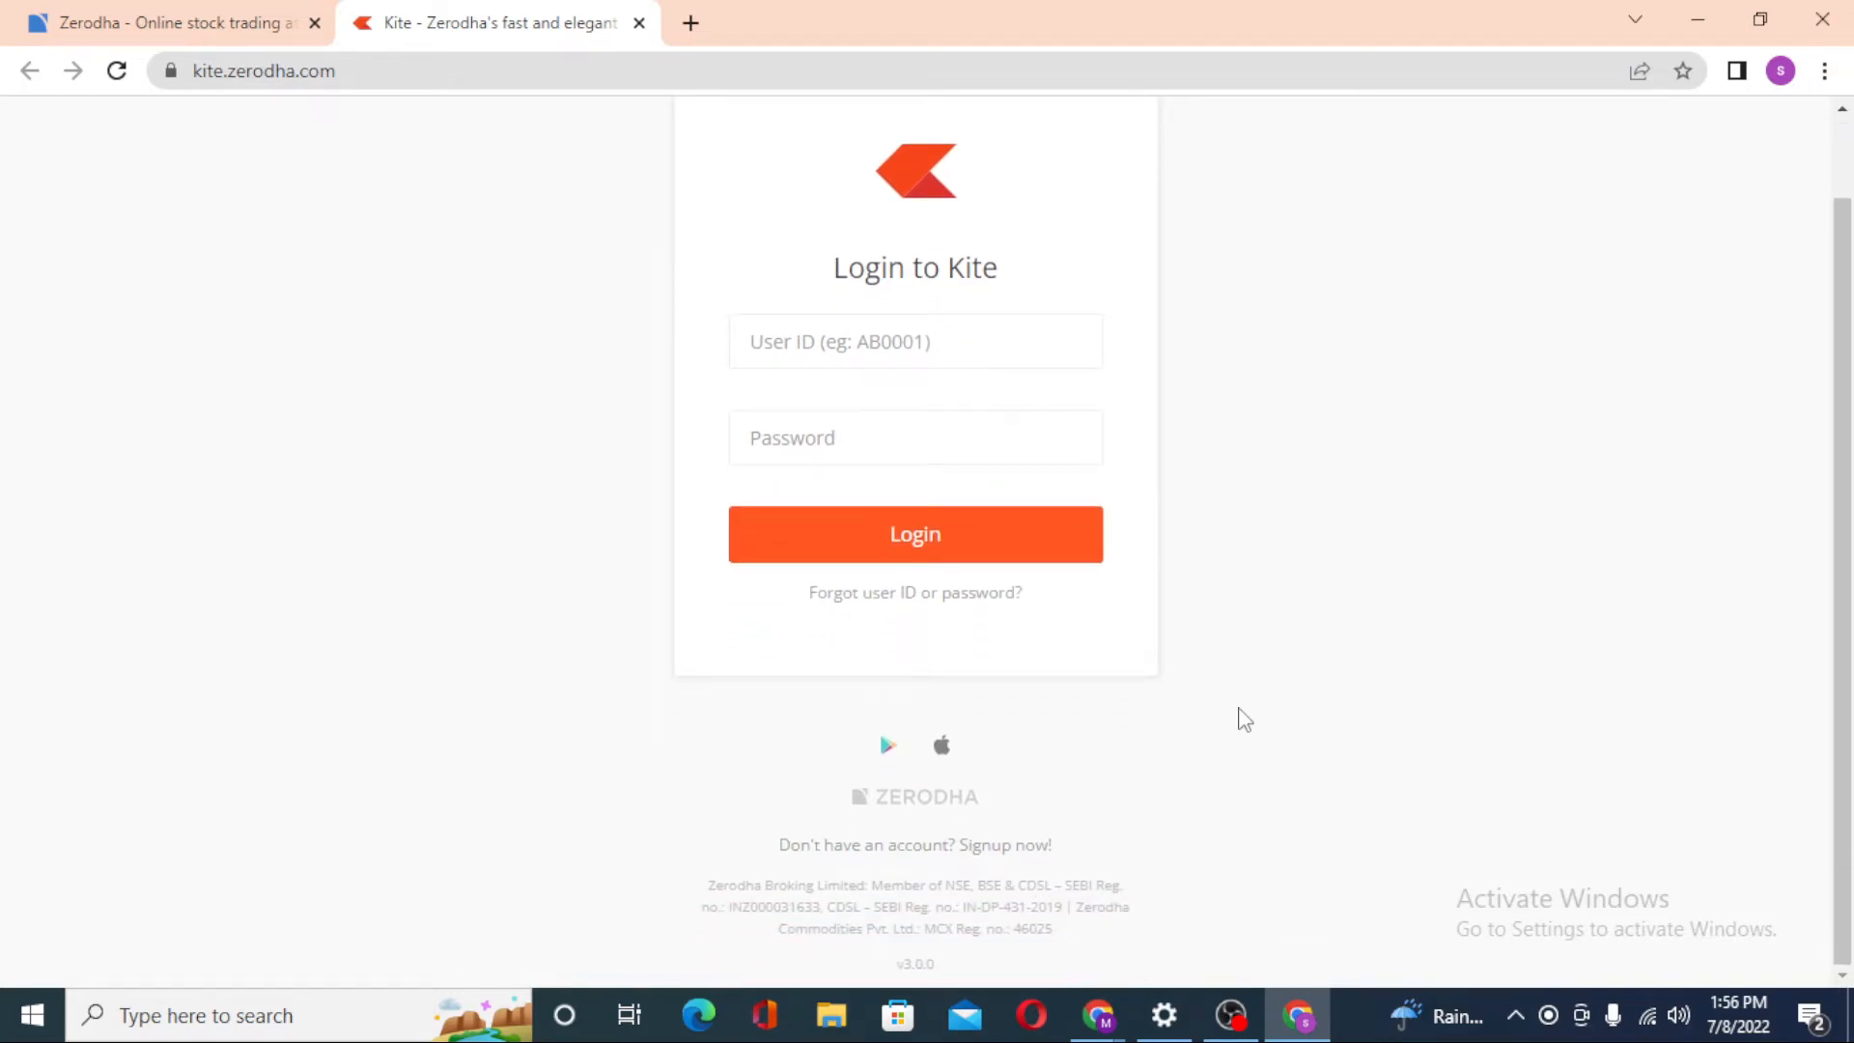
mouse_move(887, 856)
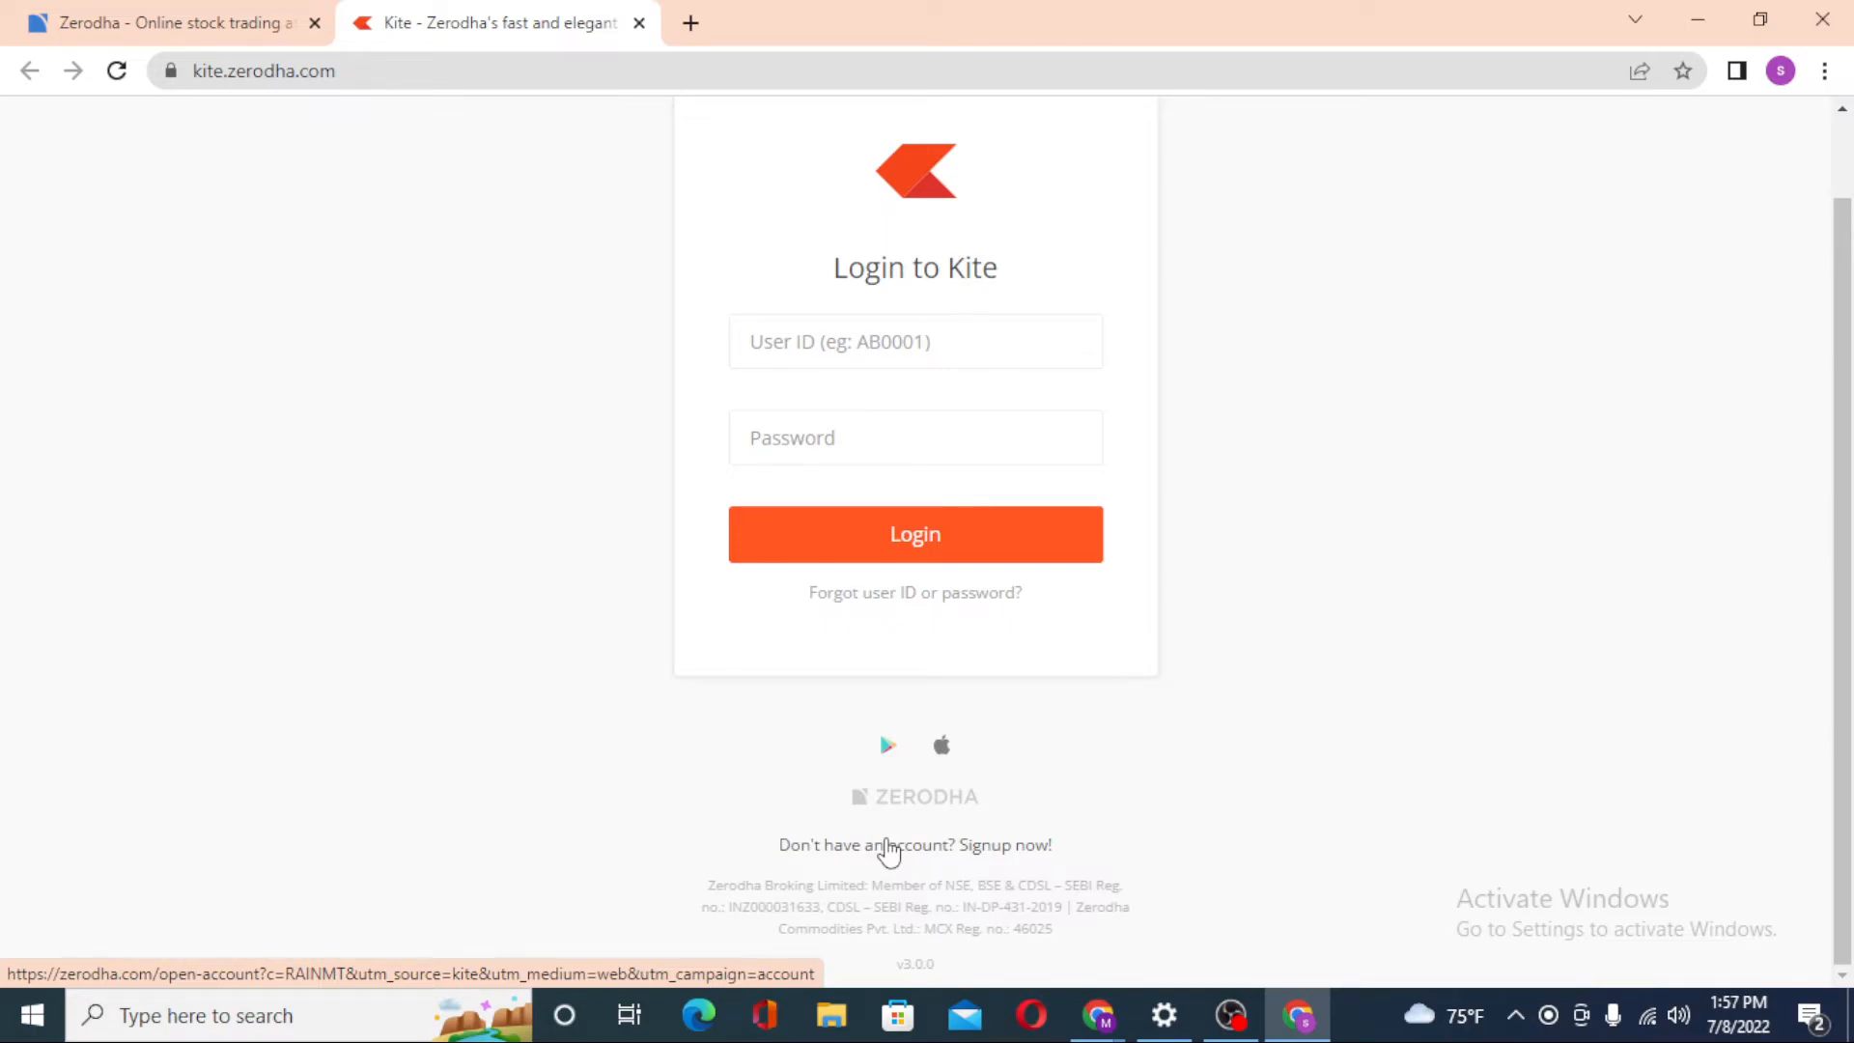
mouse_move(70, 106)
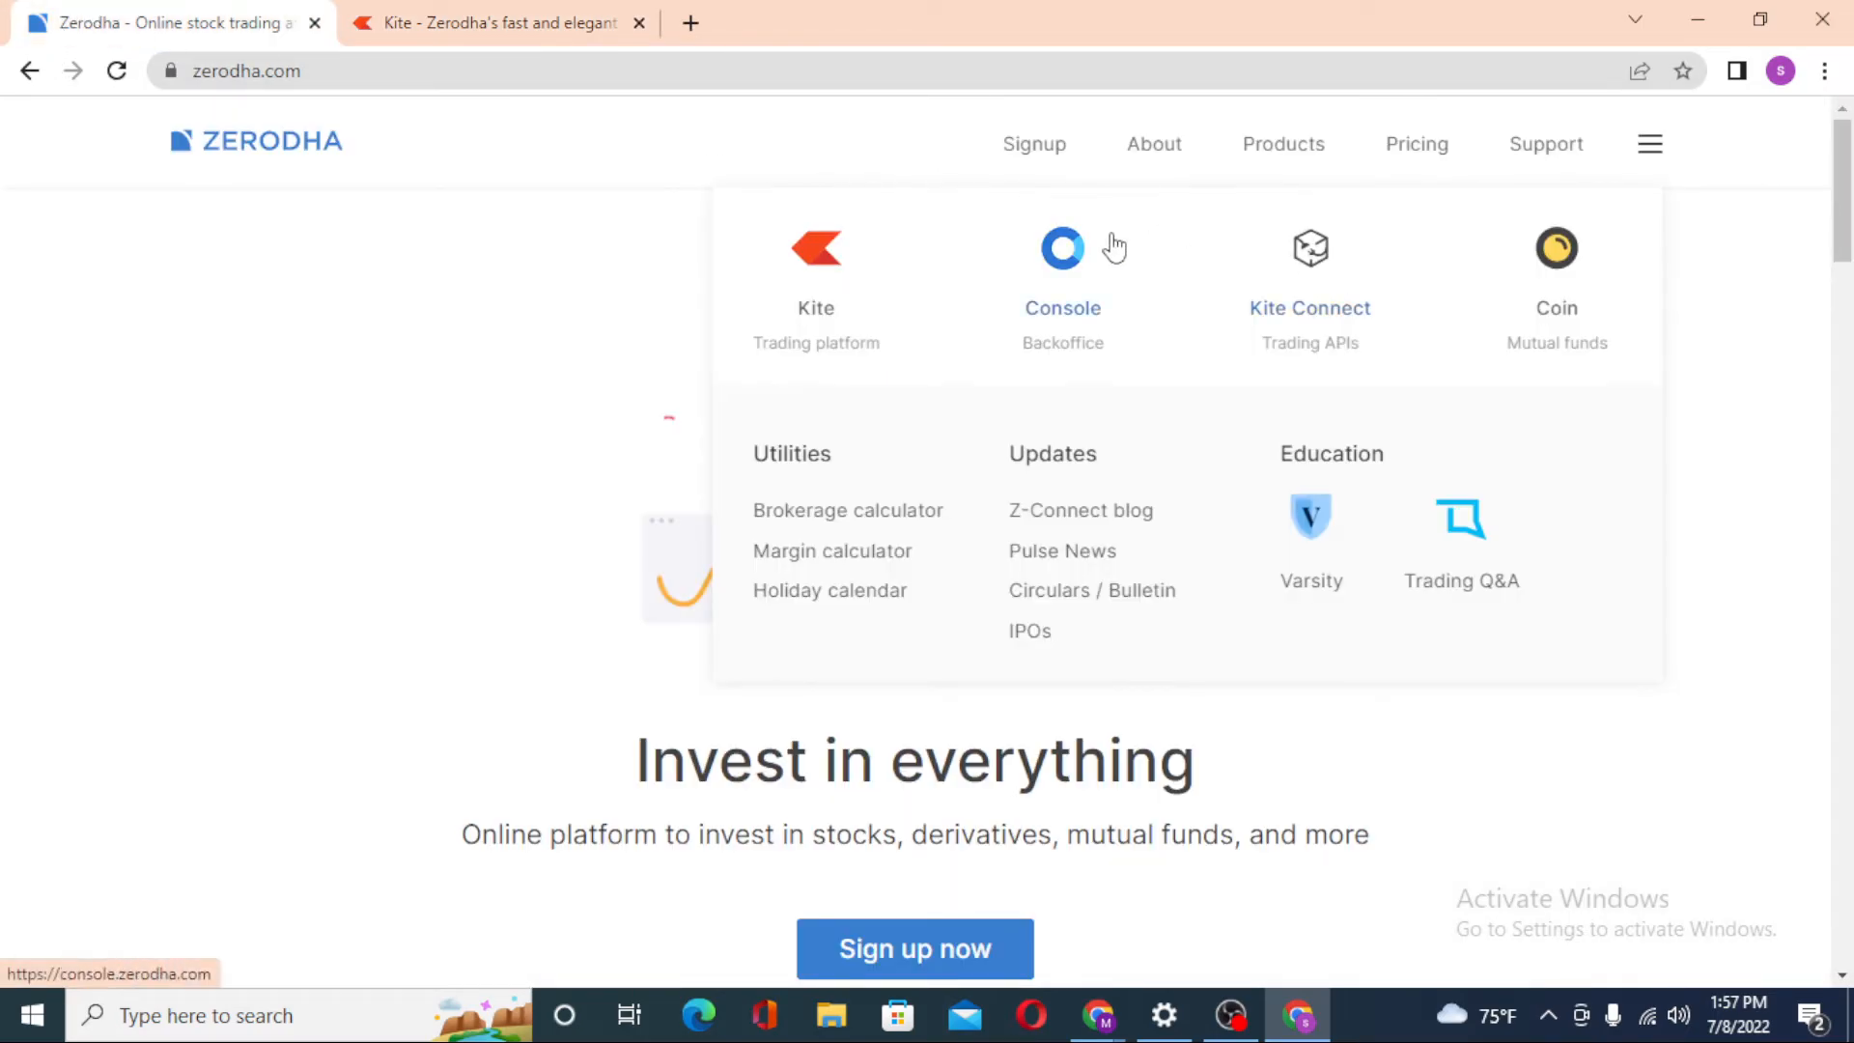
mouse_move(930, 371)
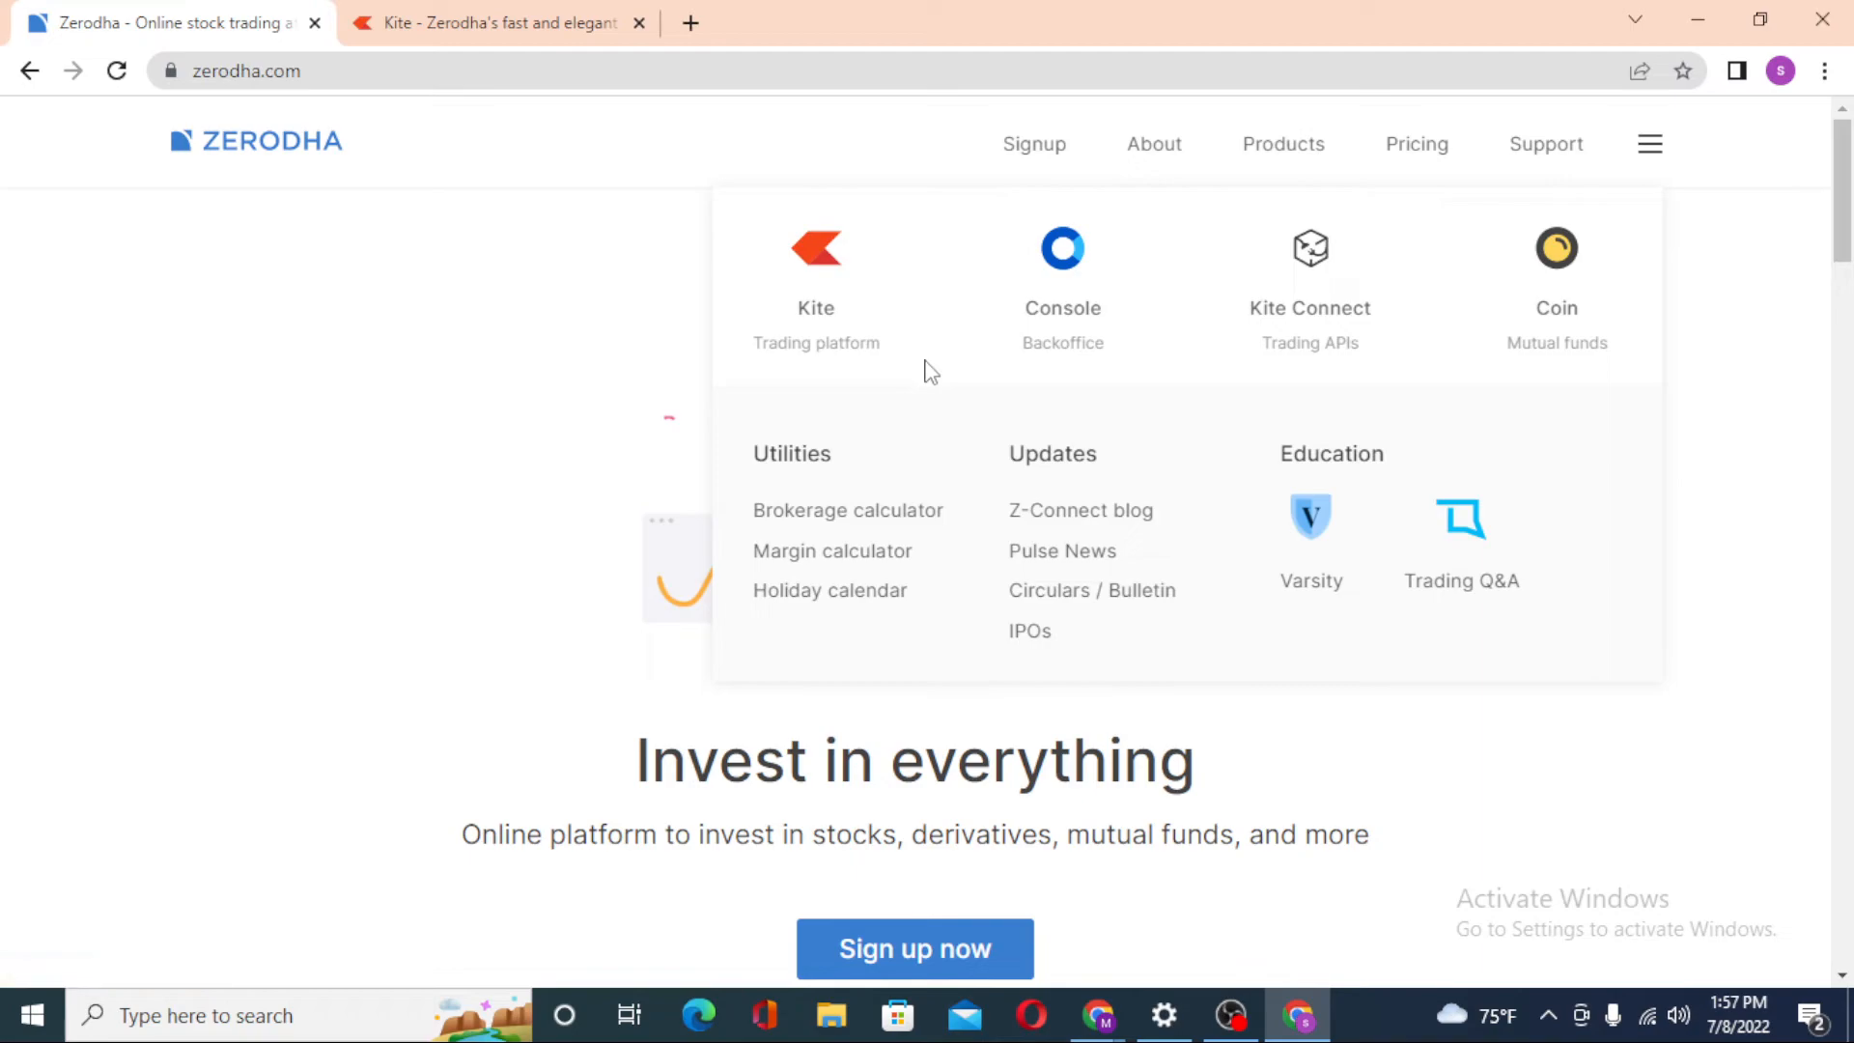
mouse_move(1845, 428)
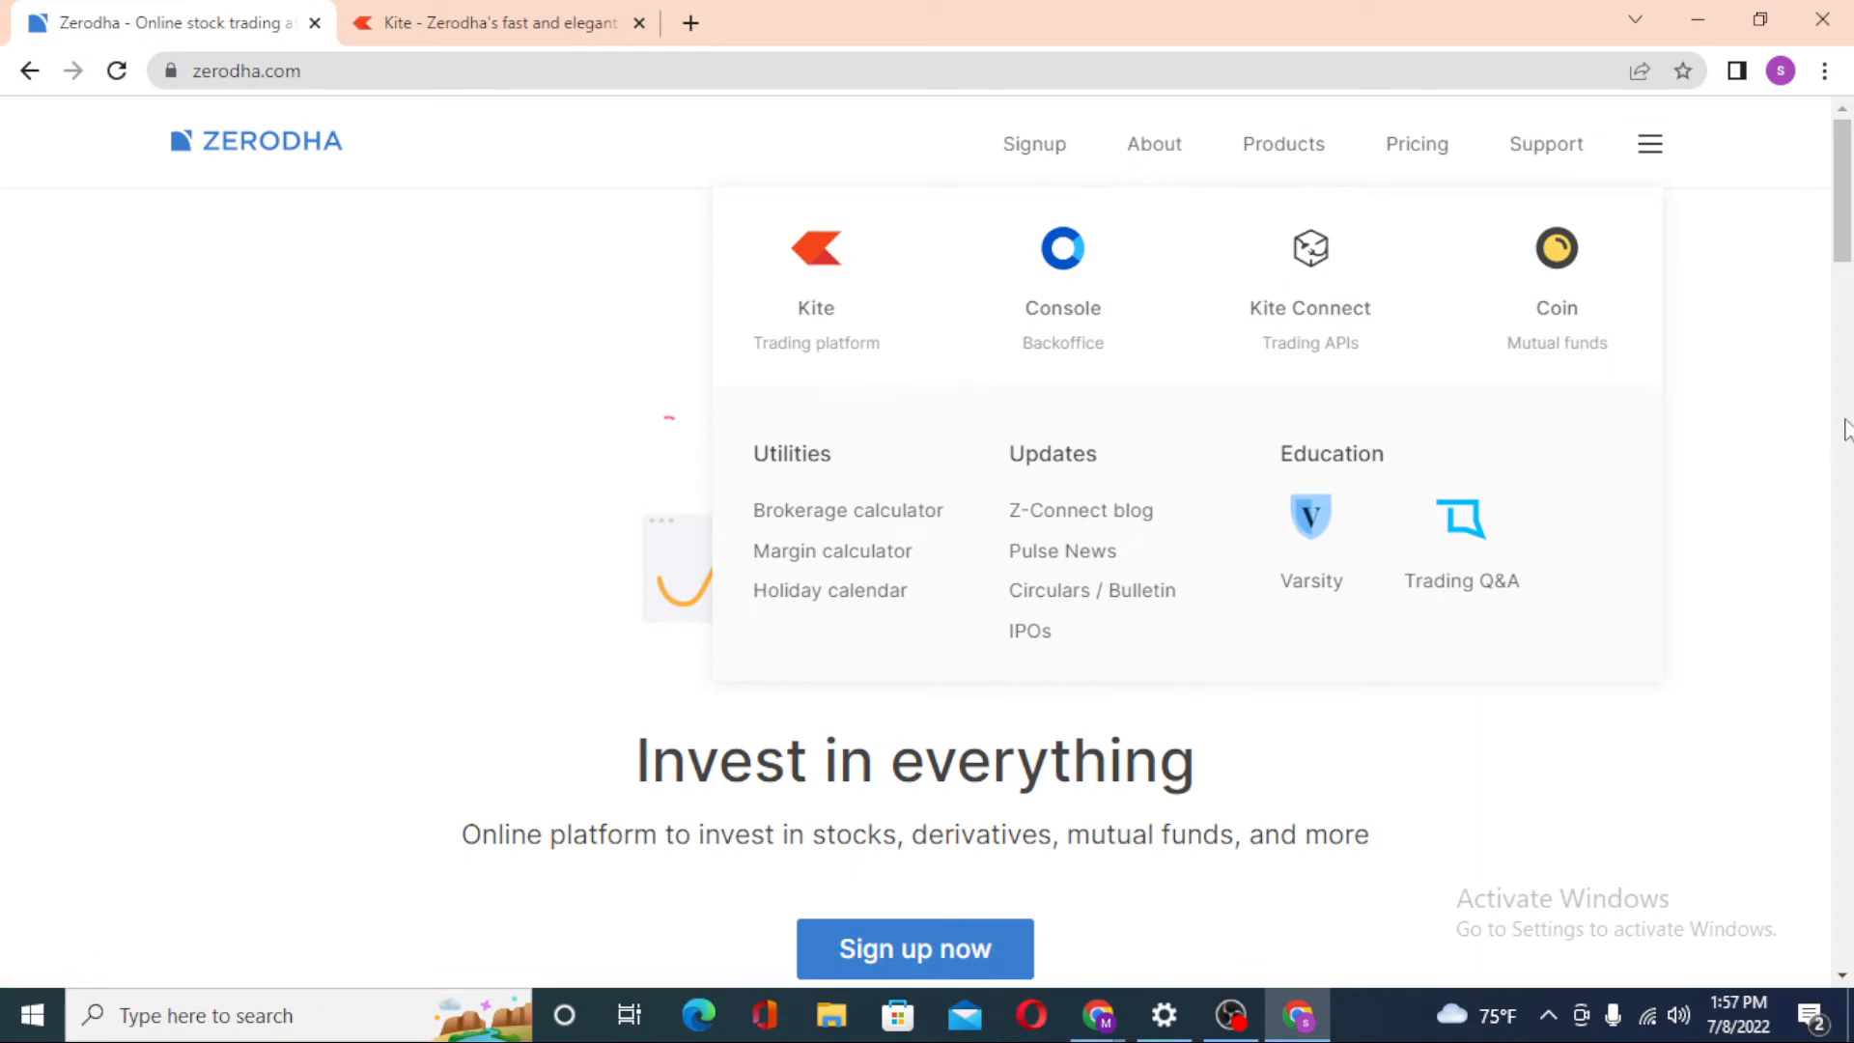
mouse_move(551, 254)
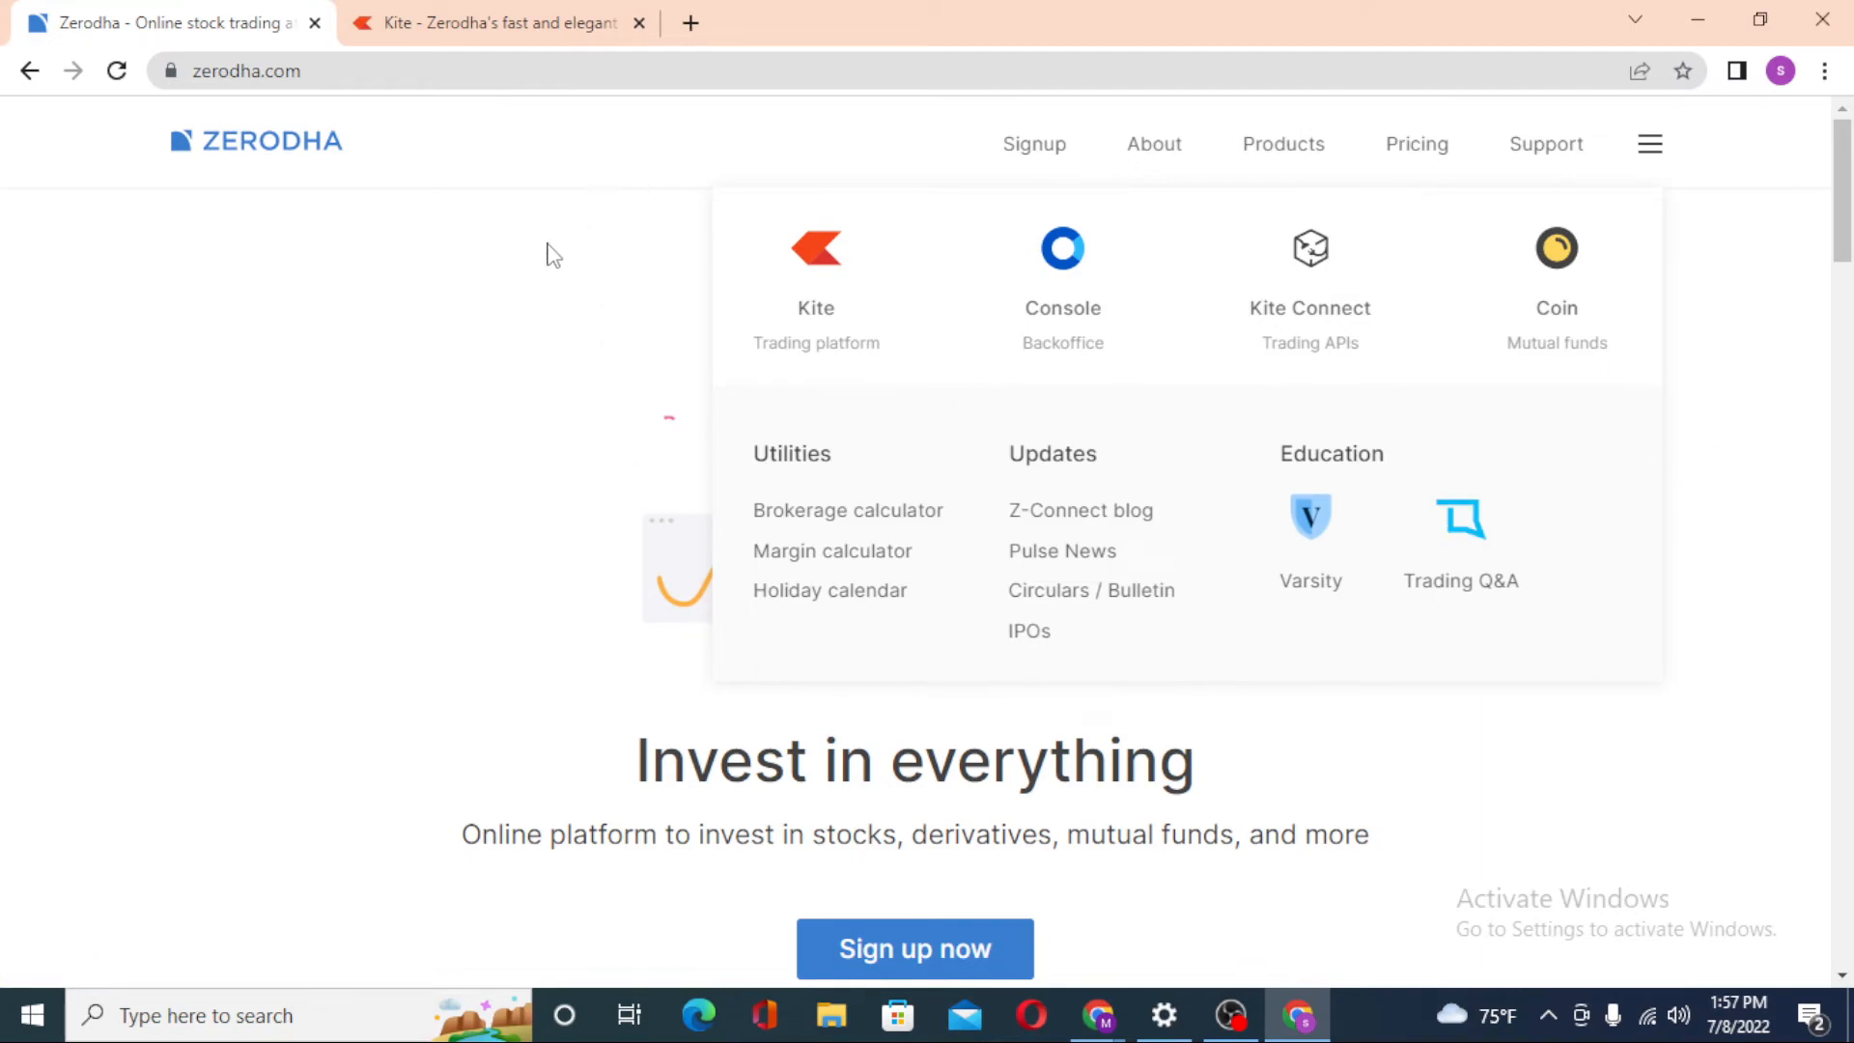